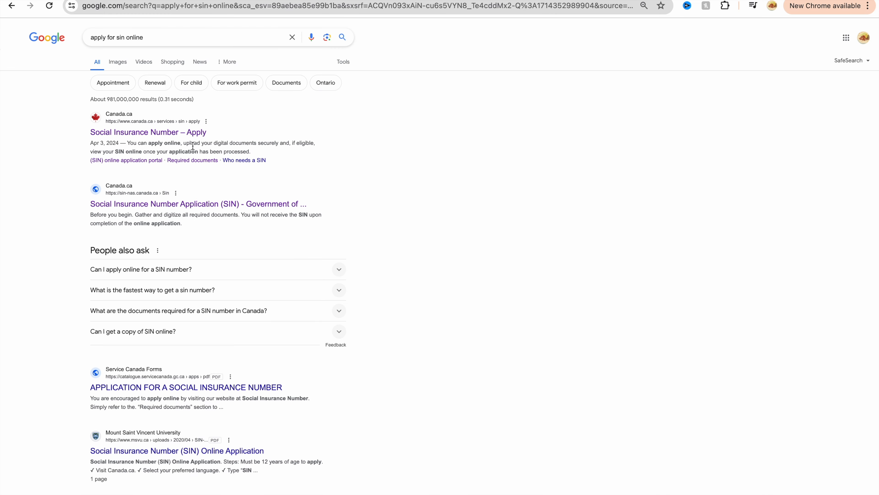
Step: Open the Canada.ca 'Social Insurance Number – Apply' result from the Google search
click(148, 132)
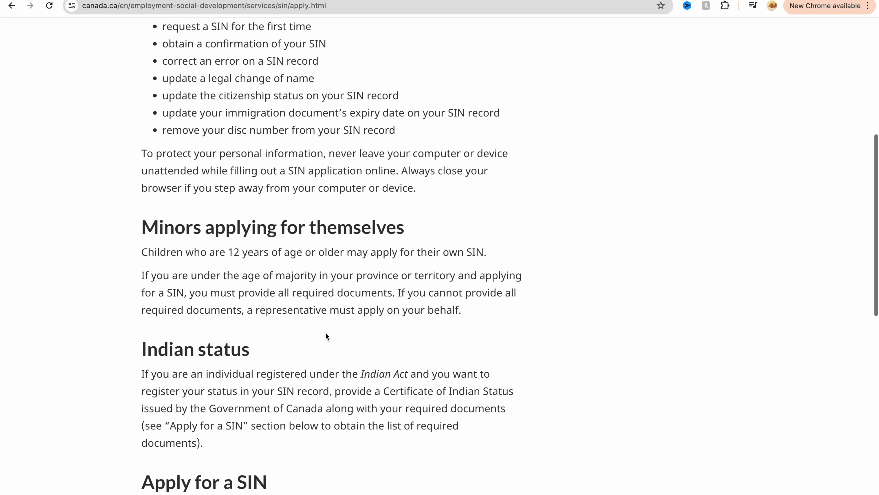
scroll(down, 3)
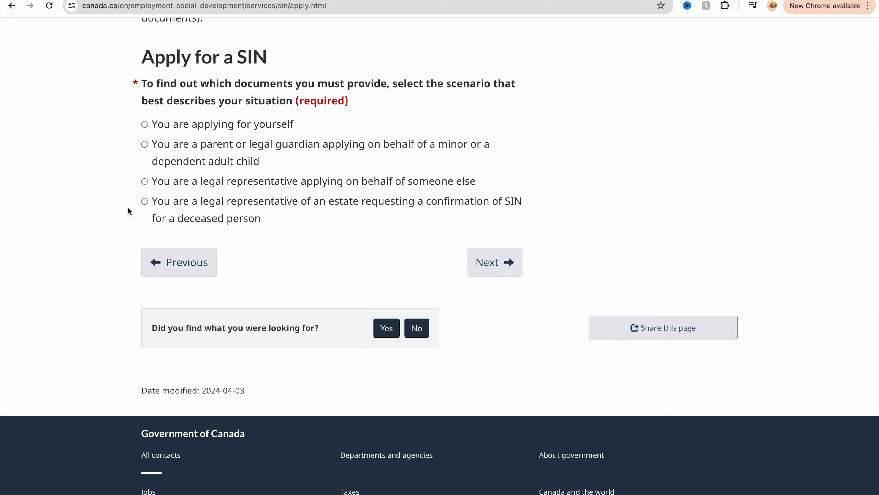
Step: Answer the questionnaire: applying for yourself, permanent resident, applying online
click(145, 124)
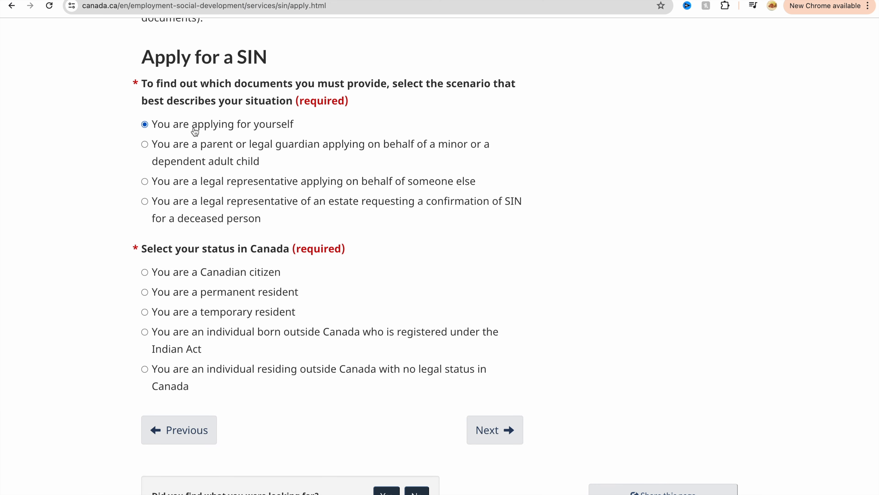
mouse_move(270, 205)
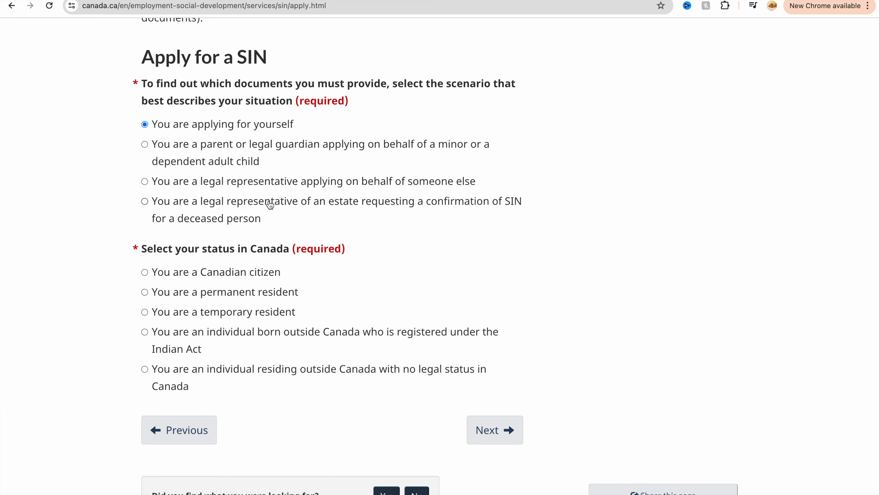
scroll(down, 3)
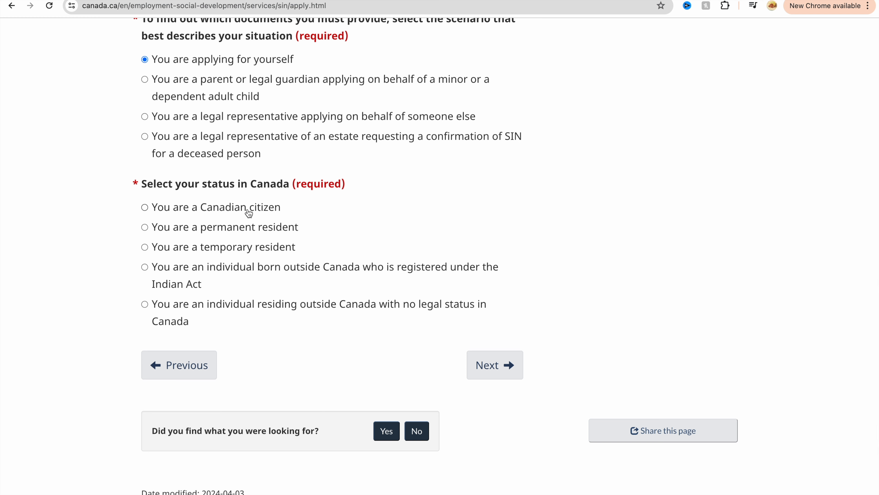
mouse_move(152, 230)
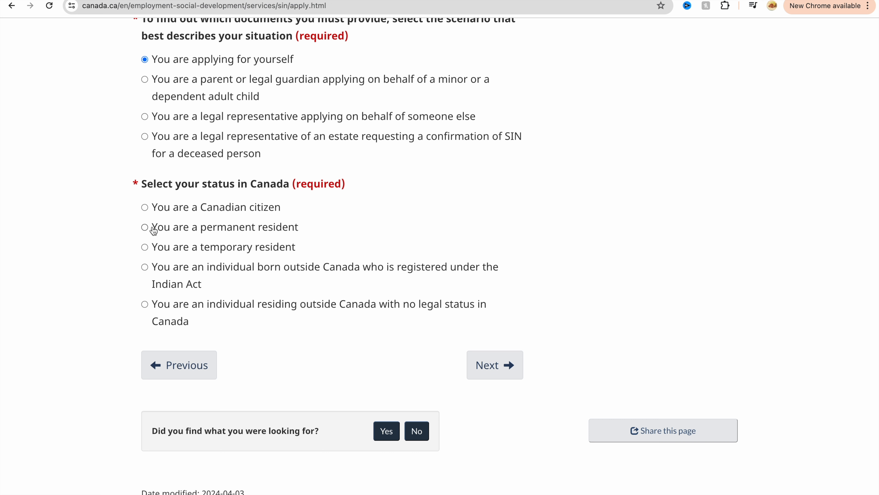
click(144, 226)
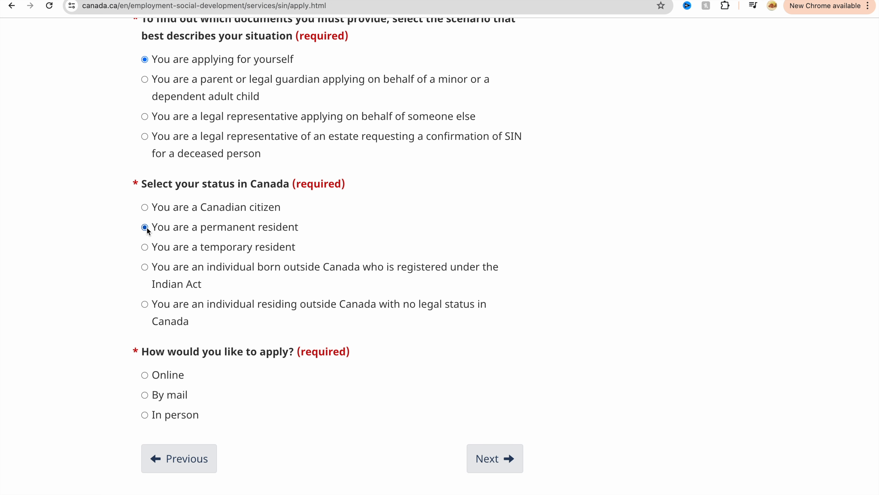
click(144, 226)
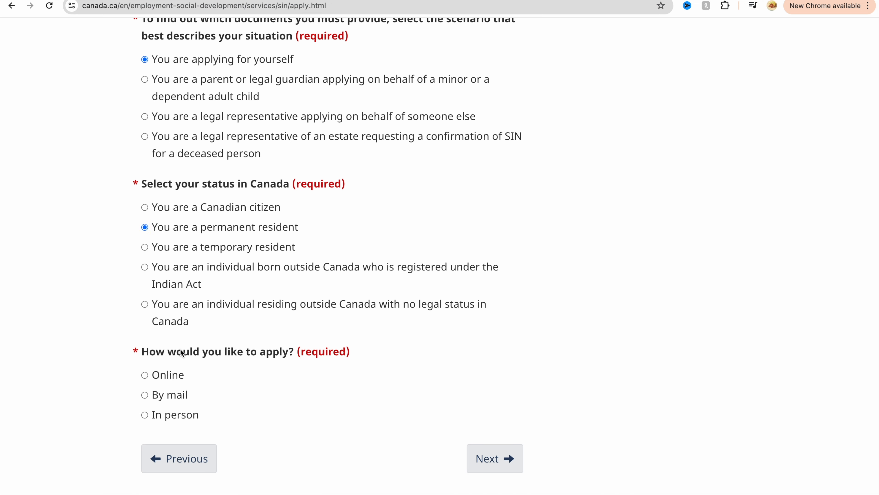
click(145, 374)
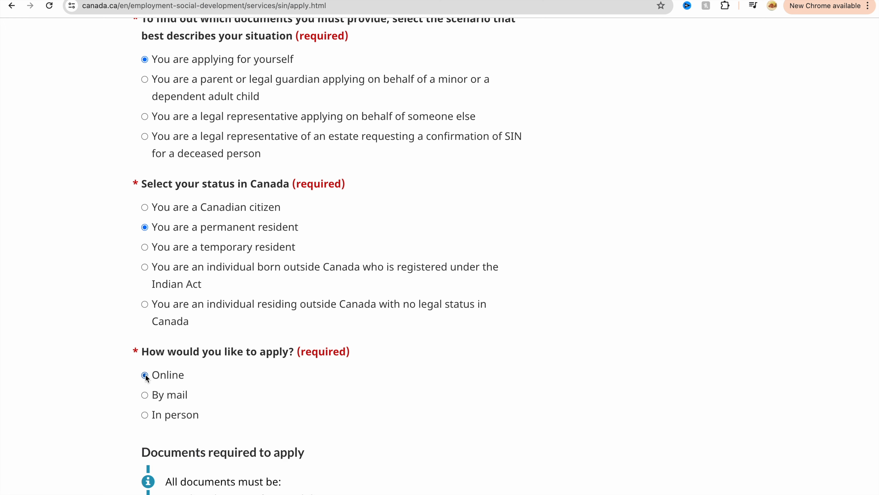
scroll(down, 3)
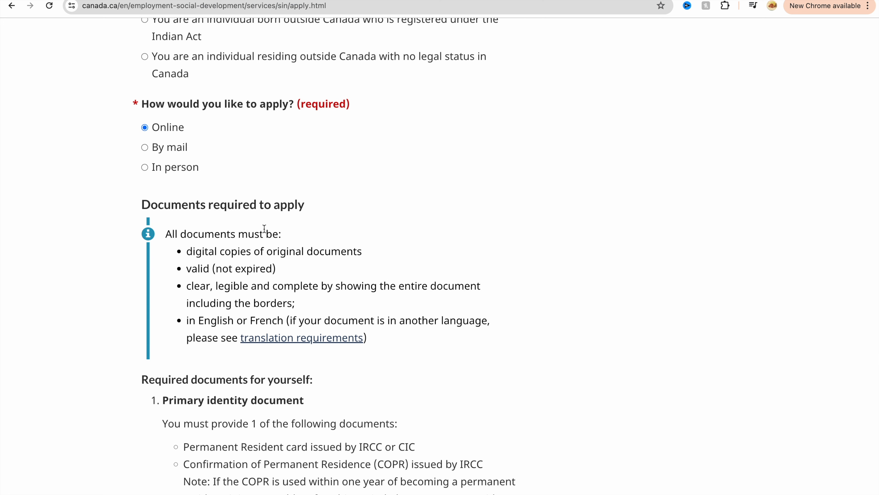
mouse_move(236, 338)
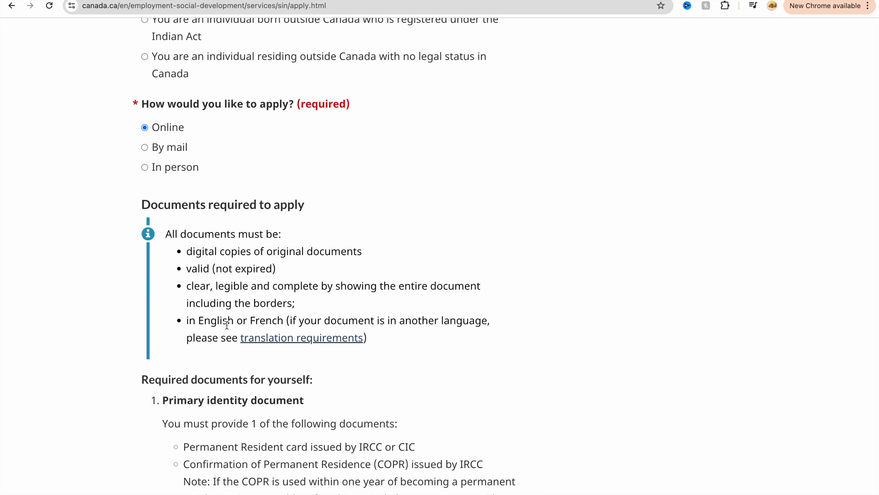
scroll(down, 3)
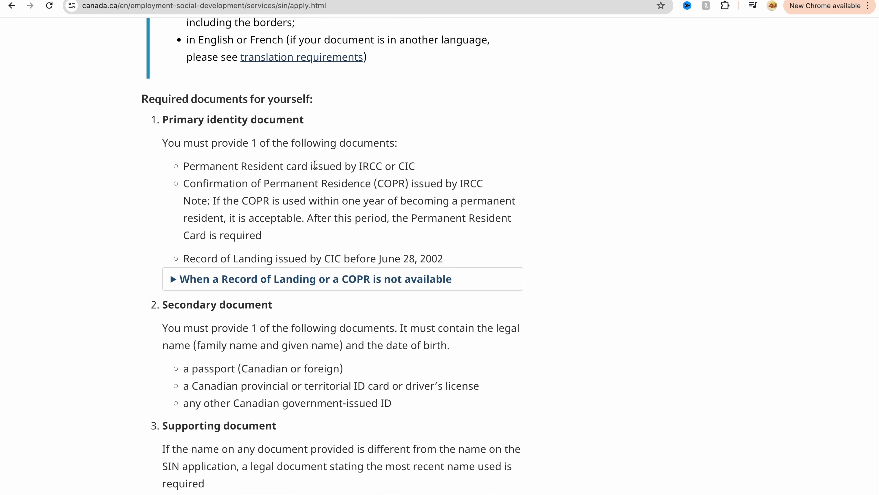
mouse_move(220, 134)
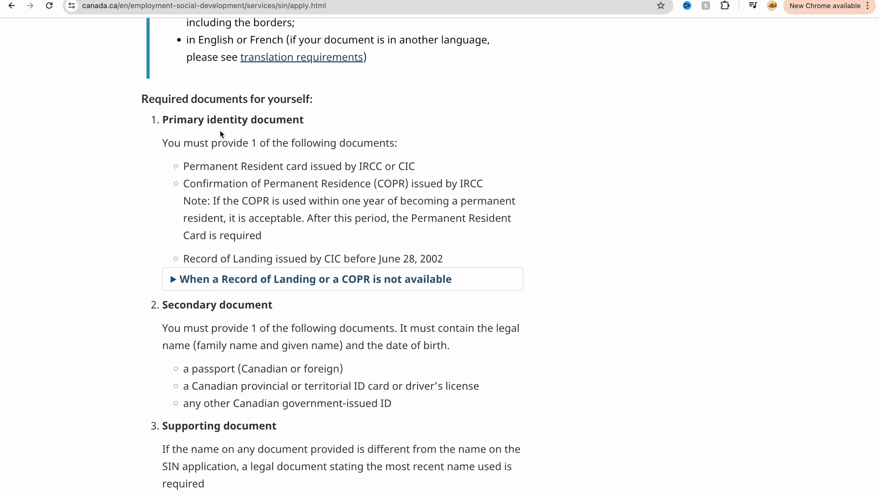
mouse_move(208, 236)
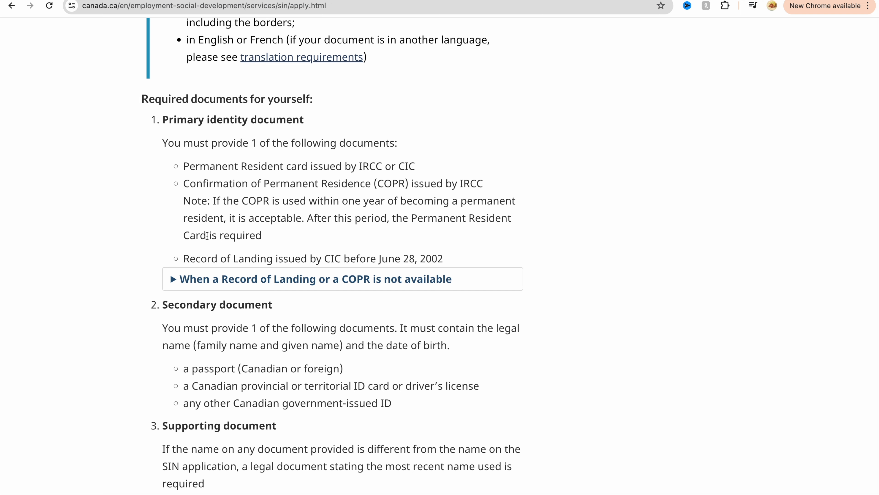
mouse_move(192, 272)
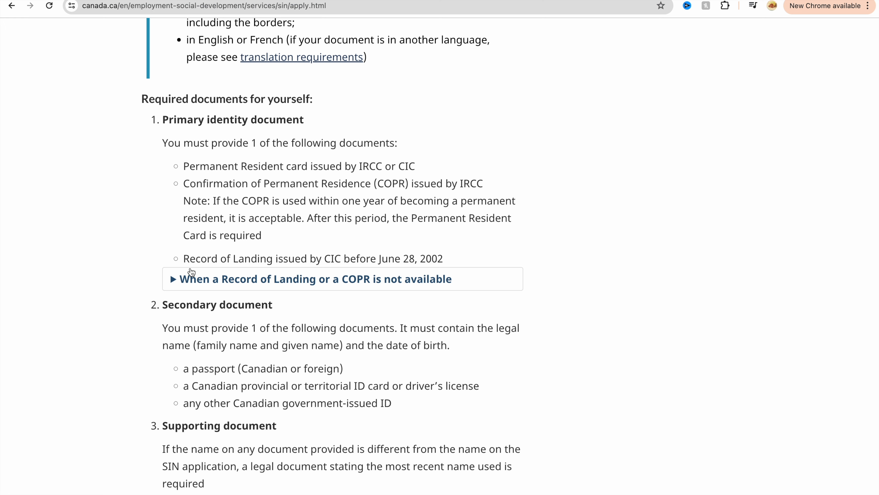
scroll(down, 3)
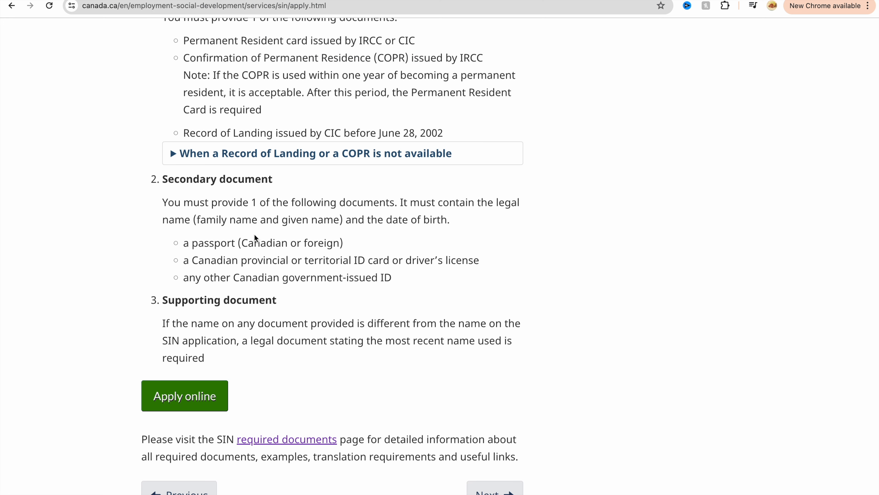
scroll(down, 3)
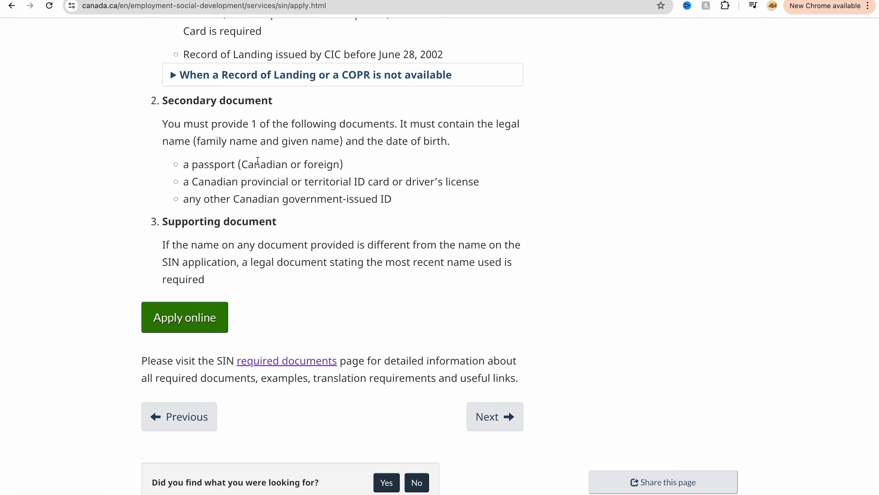
mouse_move(297, 176)
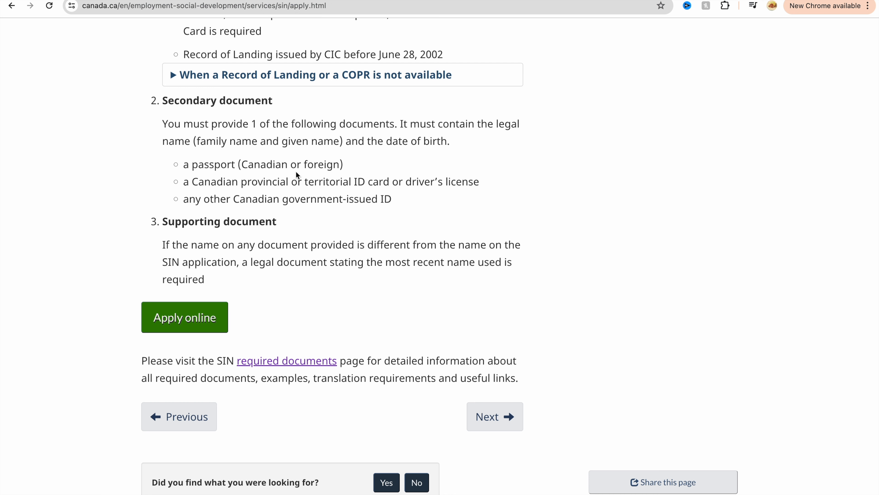
mouse_move(118, 261)
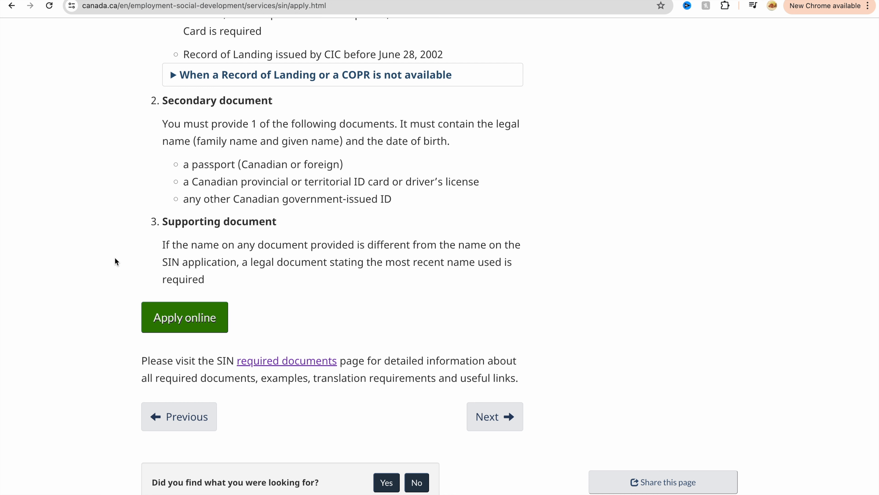
mouse_move(104, 330)
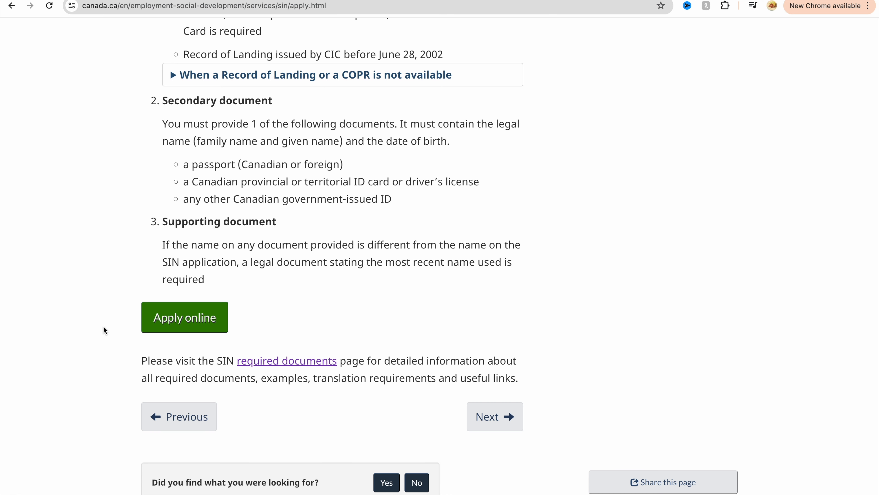
mouse_move(403, 250)
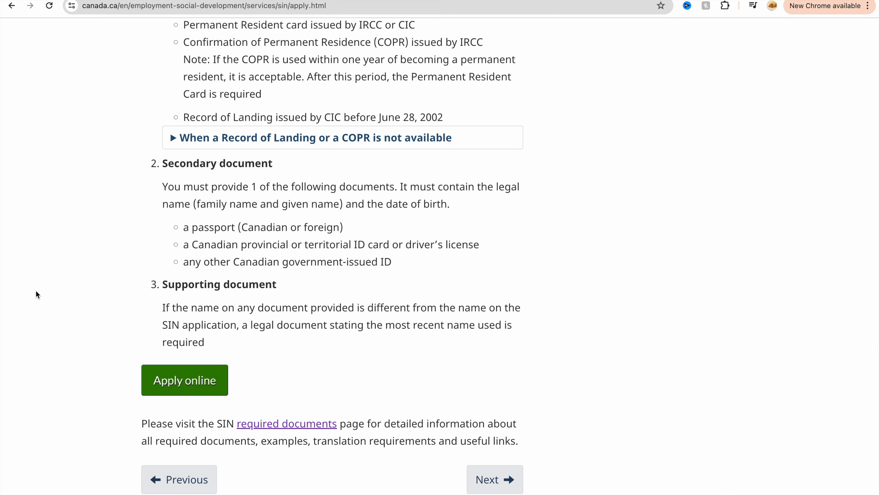
mouse_move(32, 288)
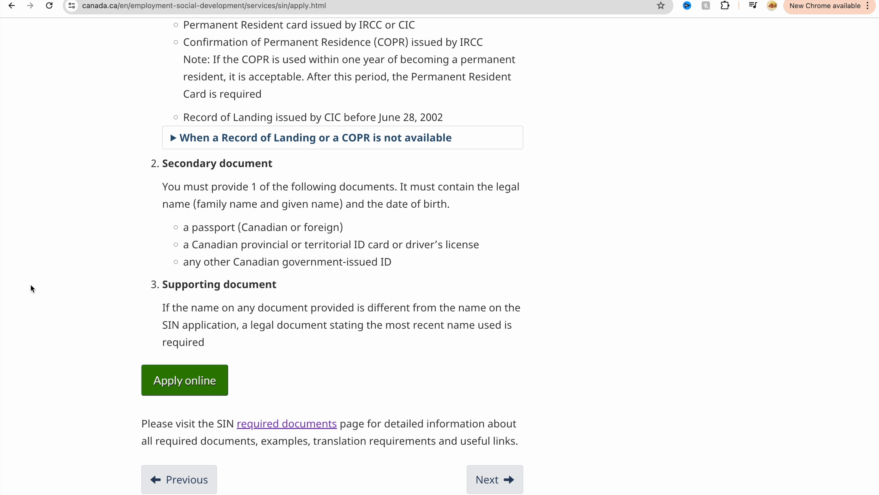
mouse_move(330, 442)
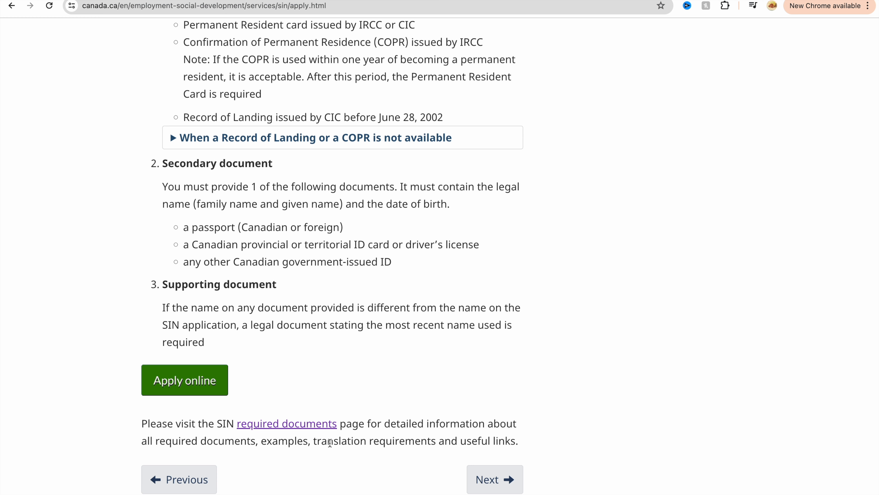
mouse_move(241, 413)
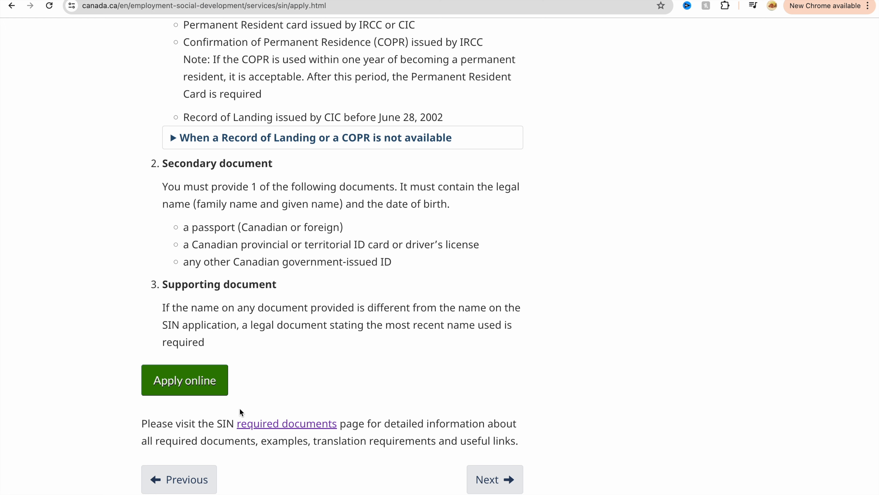
click(185, 380)
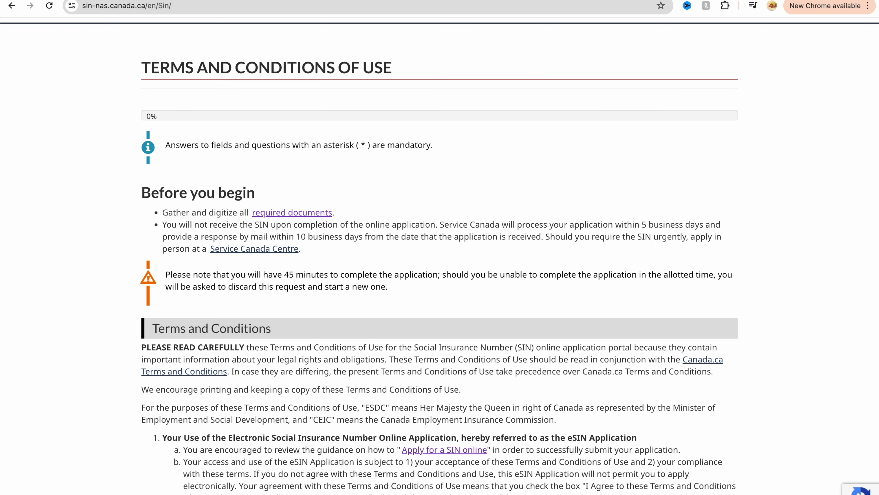
mouse_move(428, 315)
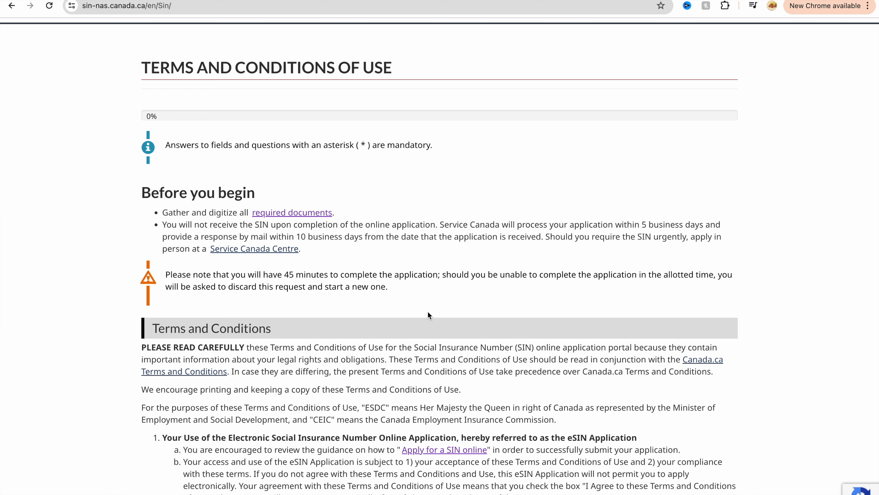
scroll(down, 3)
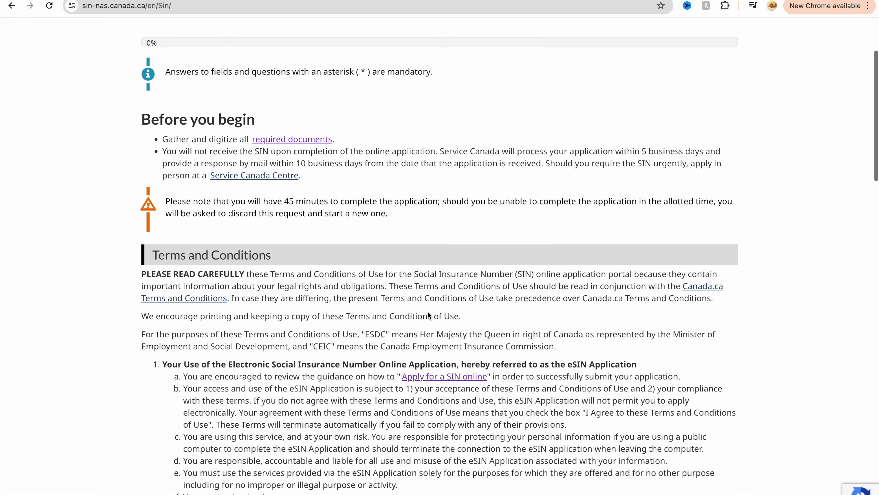
scroll(down, 3)
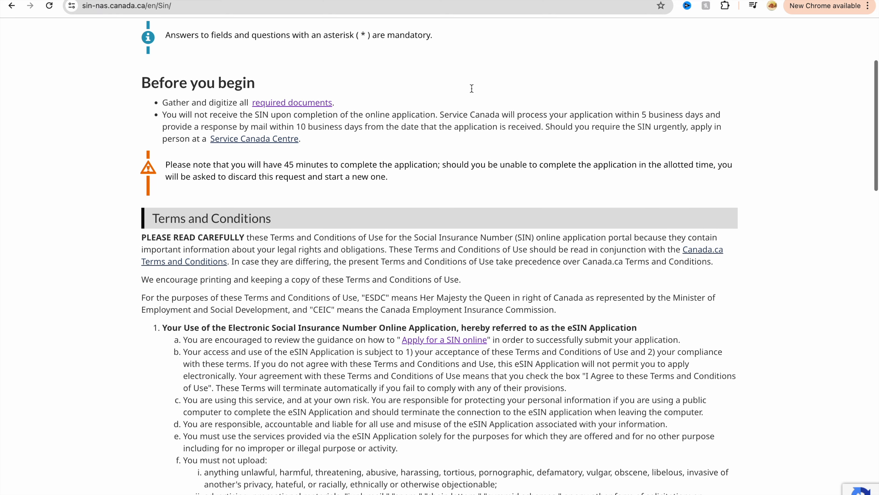
mouse_move(589, 109)
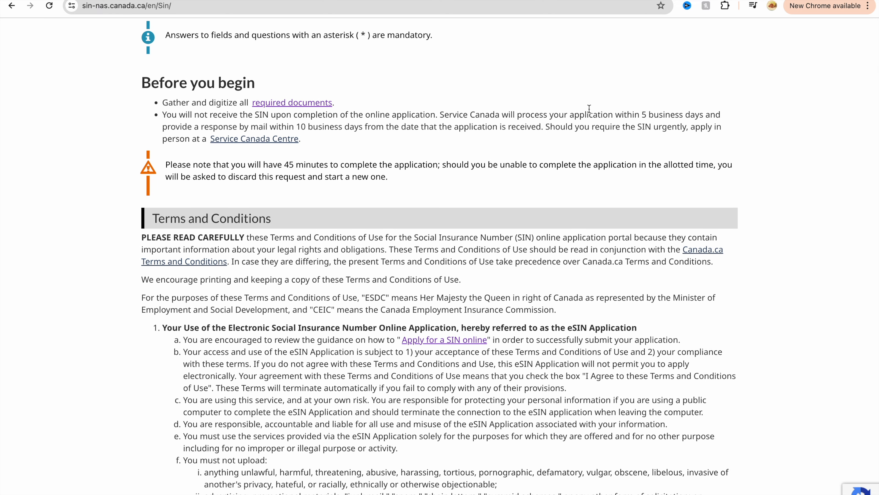
mouse_move(533, 137)
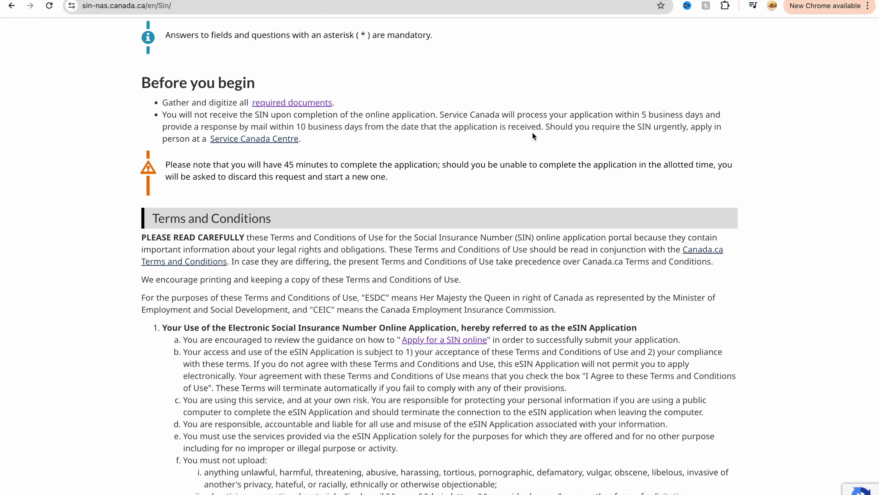
mouse_move(206, 218)
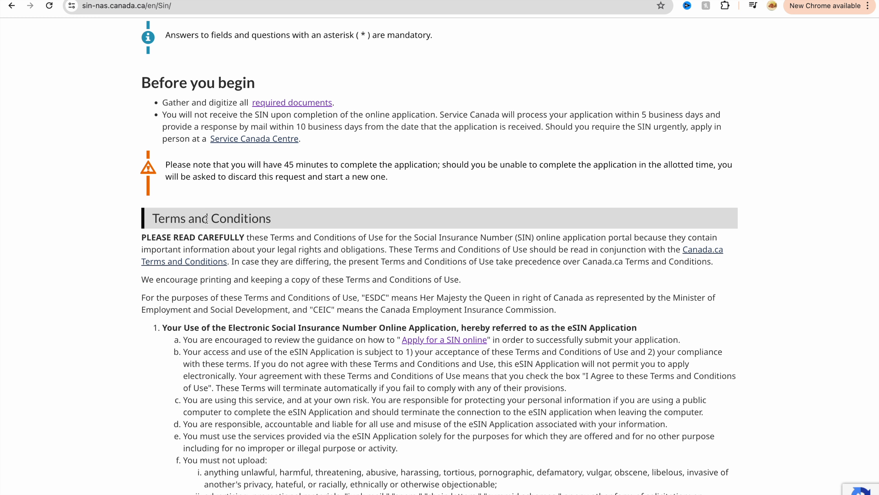
mouse_move(539, 131)
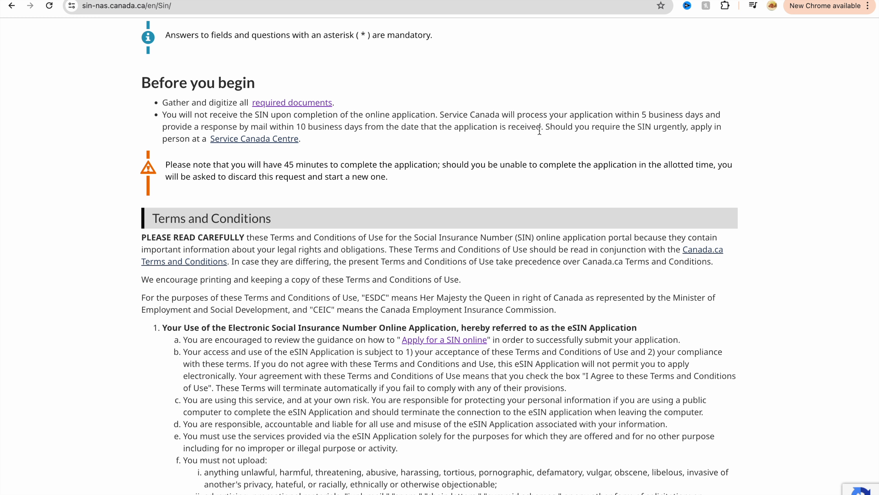
mouse_move(318, 159)
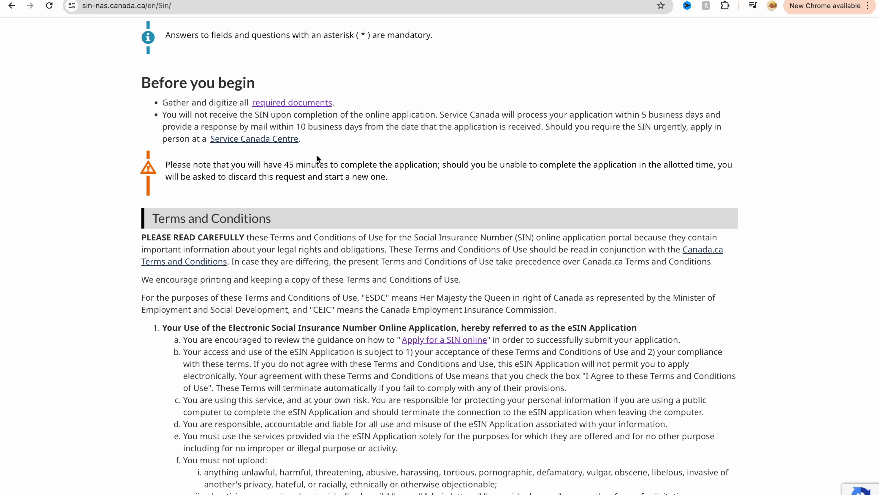
scroll(down, 3)
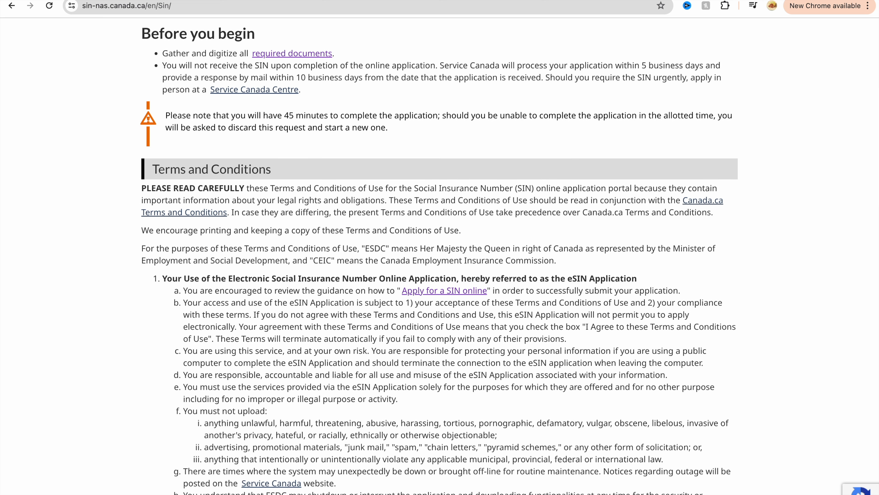
mouse_move(114, 279)
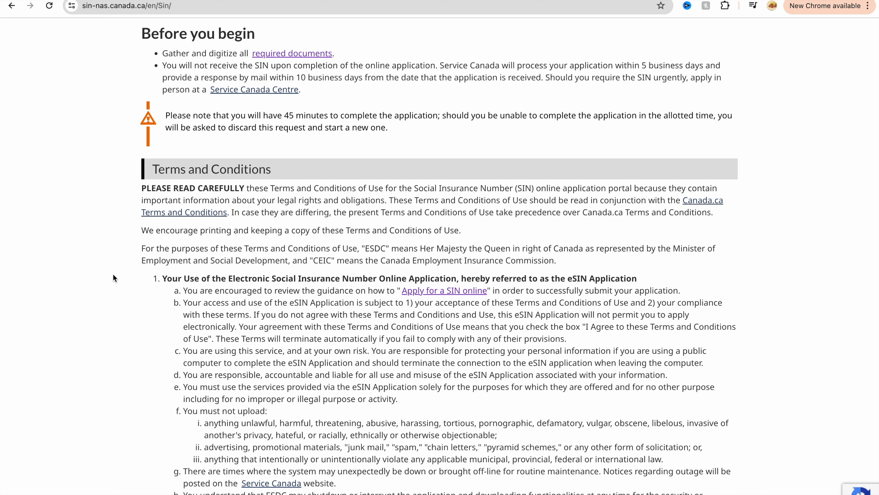
mouse_move(347, 380)
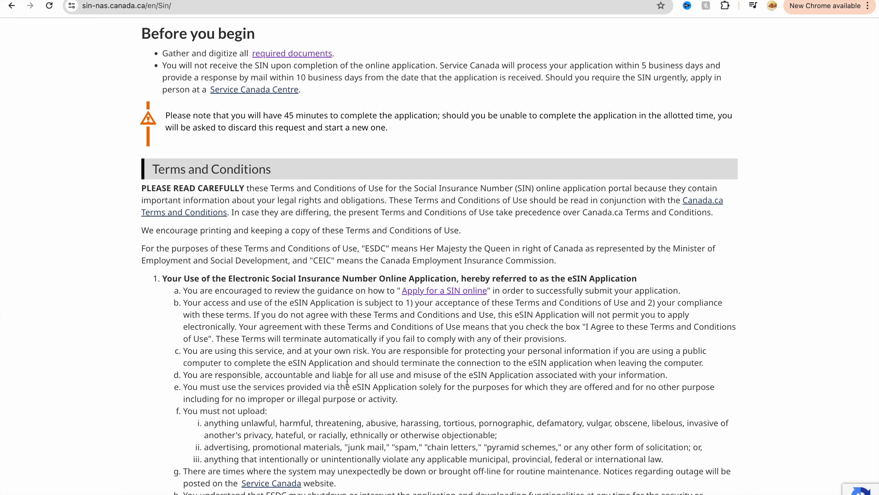
Step: Accept the Privacy Statement and choose 'You are applying for yourself' as the scenario
scroll(down, 3)
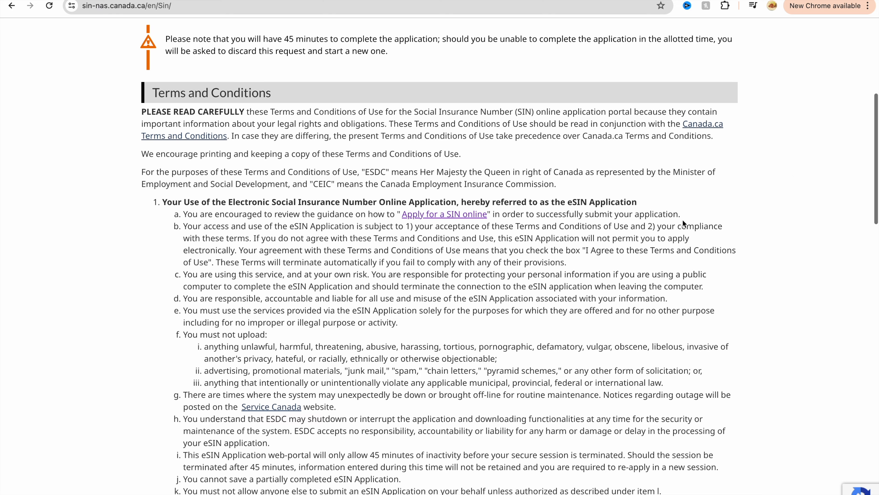
scroll(down, 3)
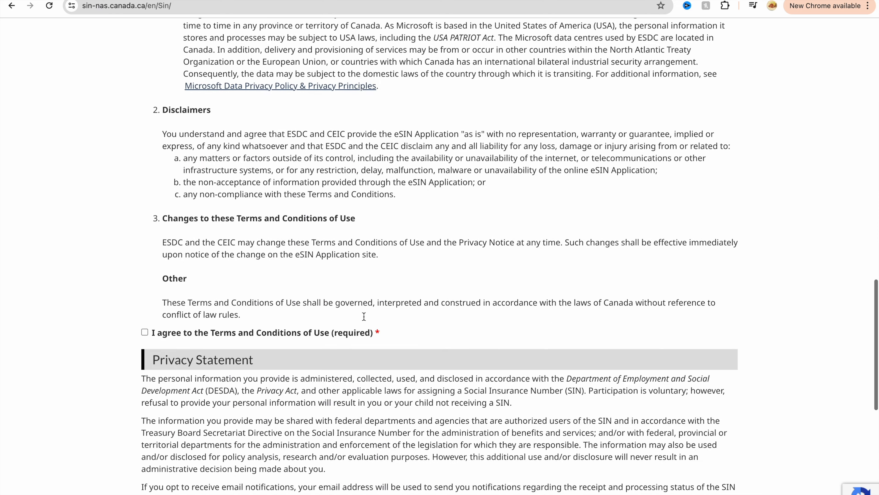
scroll(down, 3)
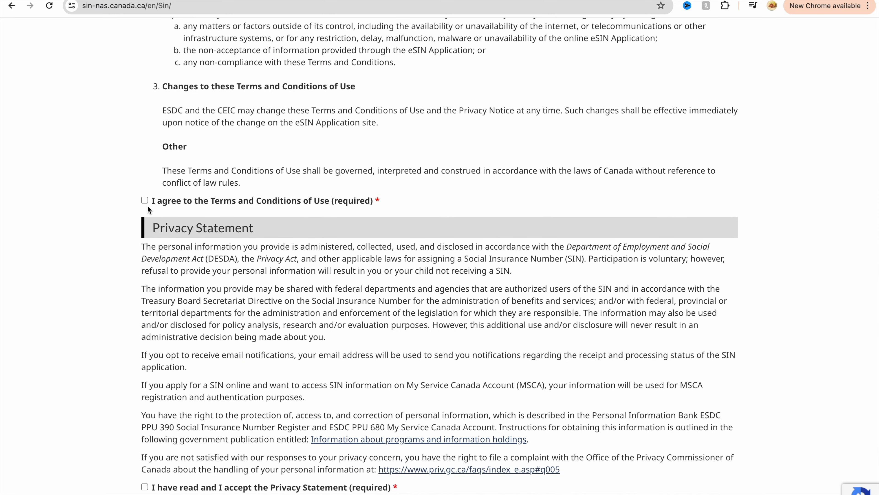
scroll(down, 3)
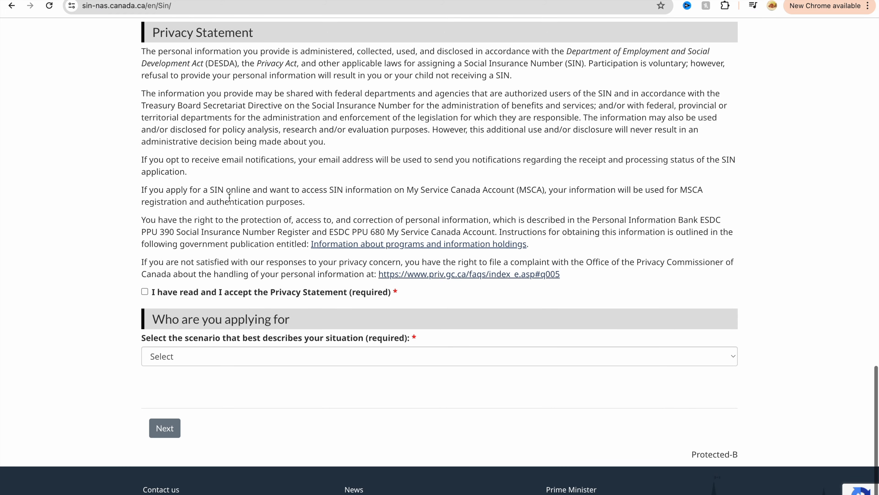
click(145, 291)
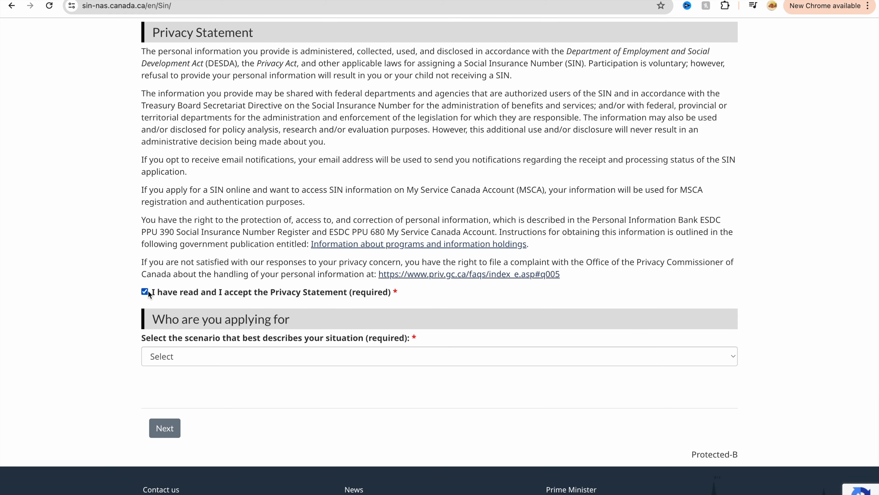
scroll(down, 3)
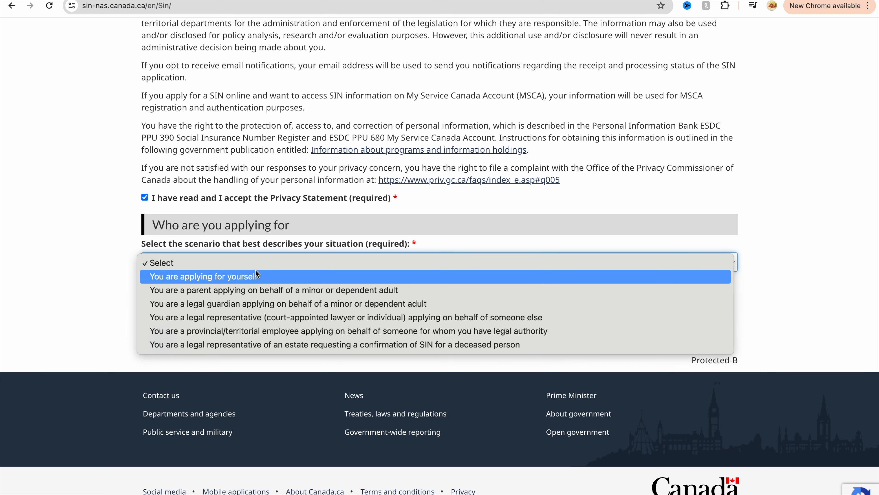
click(202, 276)
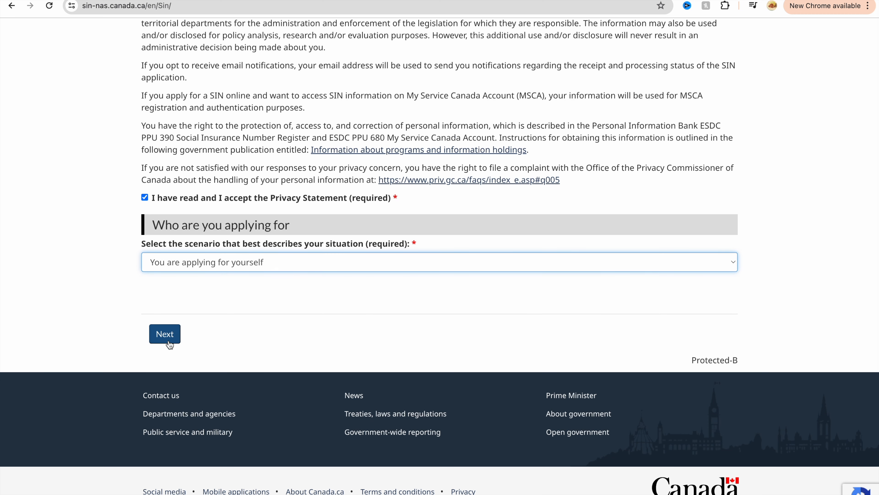
Step: On the first application step, set status to permanent resident and SIN confirmation by mail
click(165, 333)
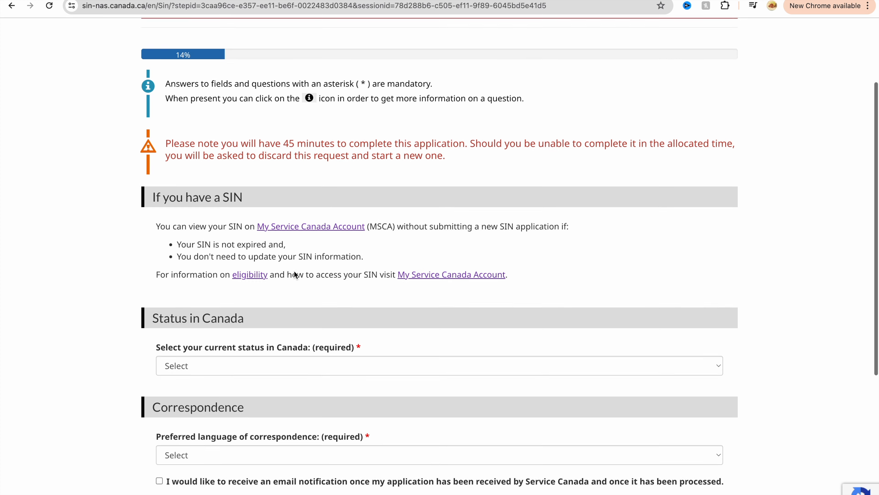
scroll(up, 3)
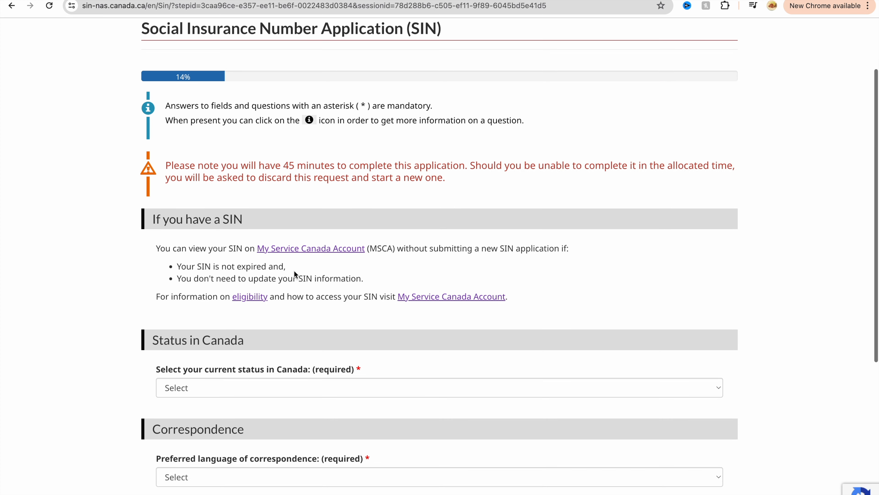
scroll(down, 3)
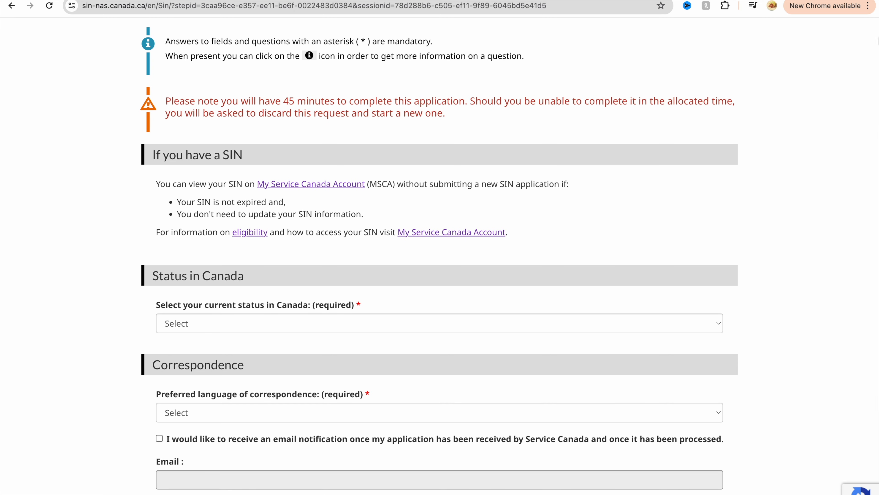
scroll(down, 3)
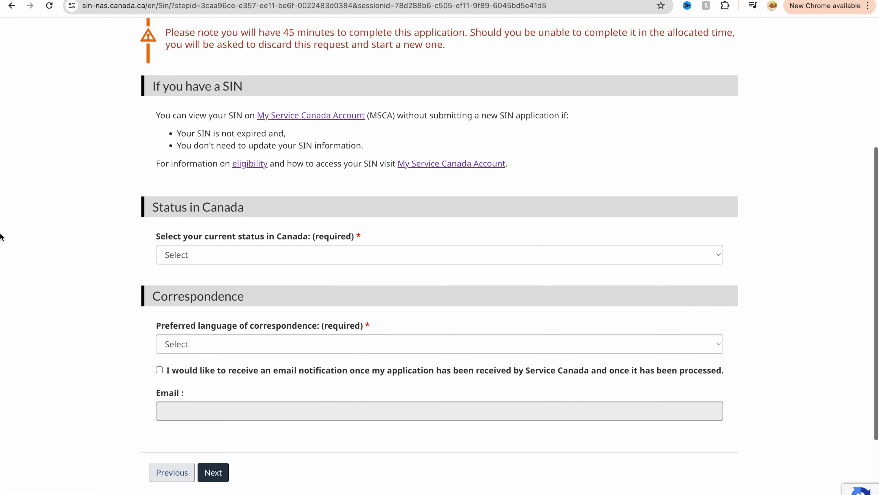
mouse_move(101, 219)
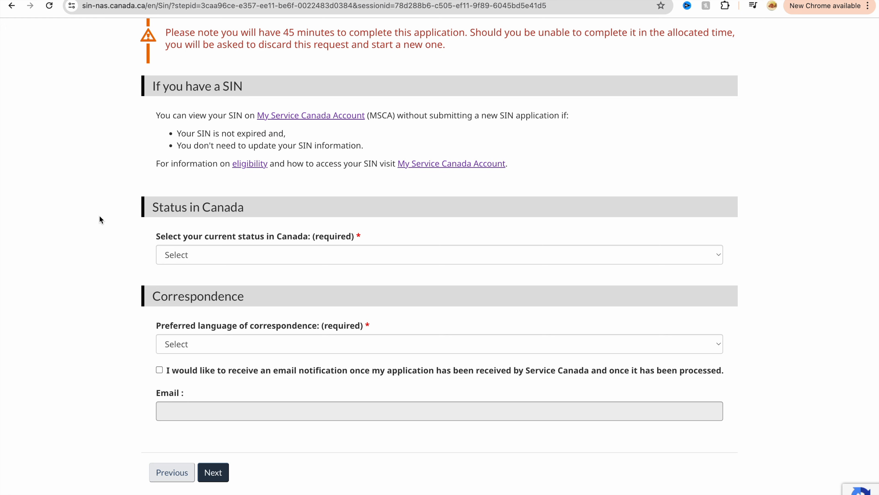
mouse_move(227, 193)
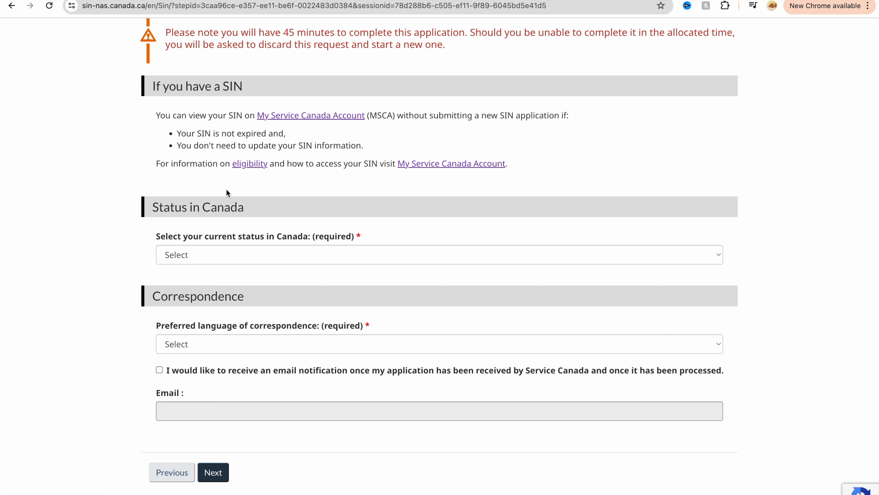
scroll(down, 3)
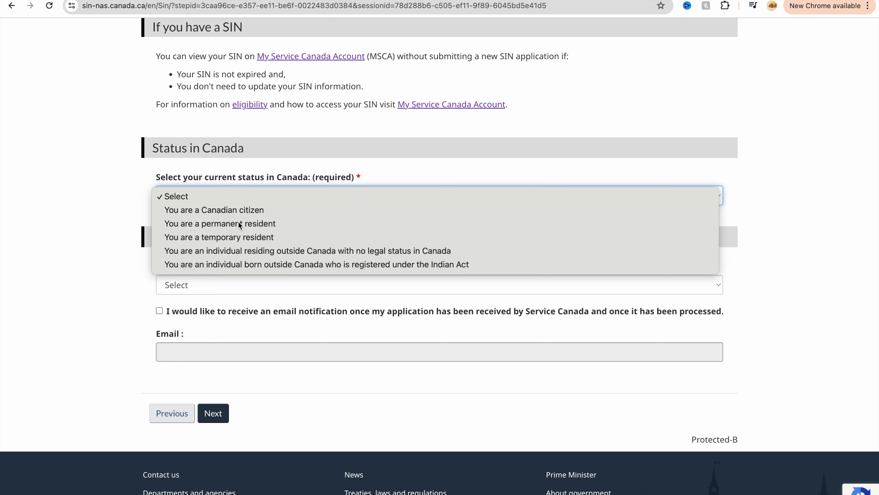
click(220, 223)
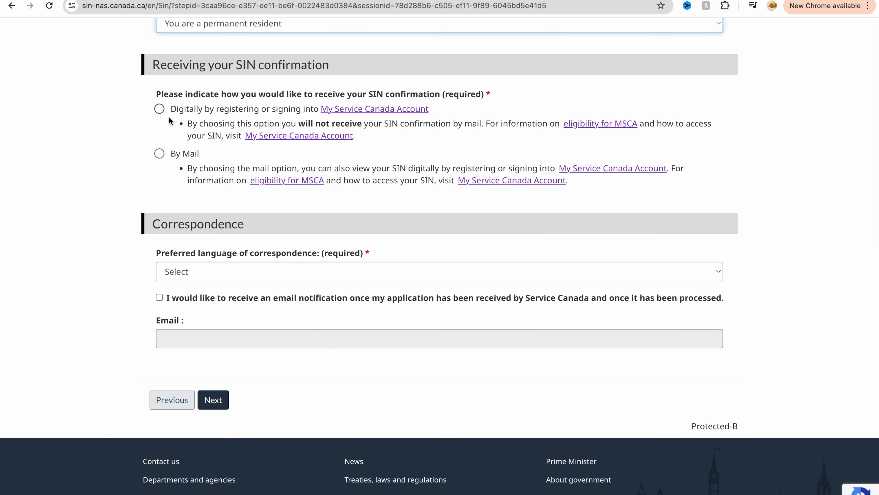
mouse_move(170, 154)
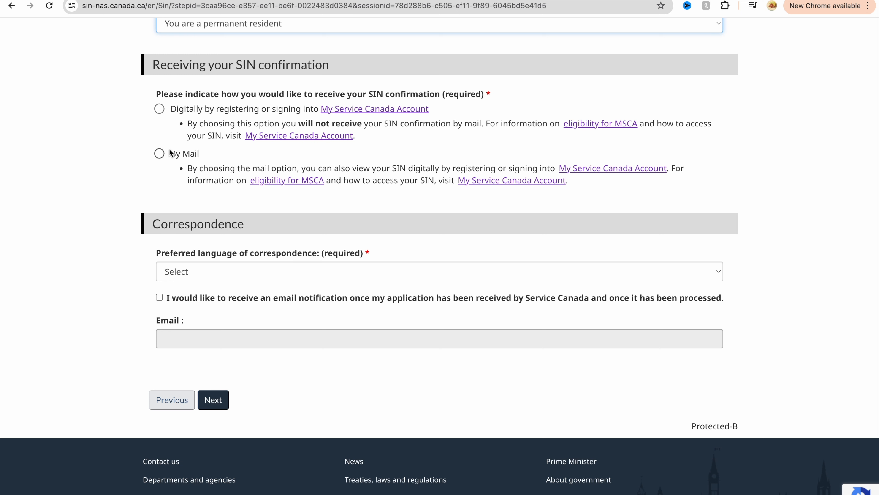
click(159, 153)
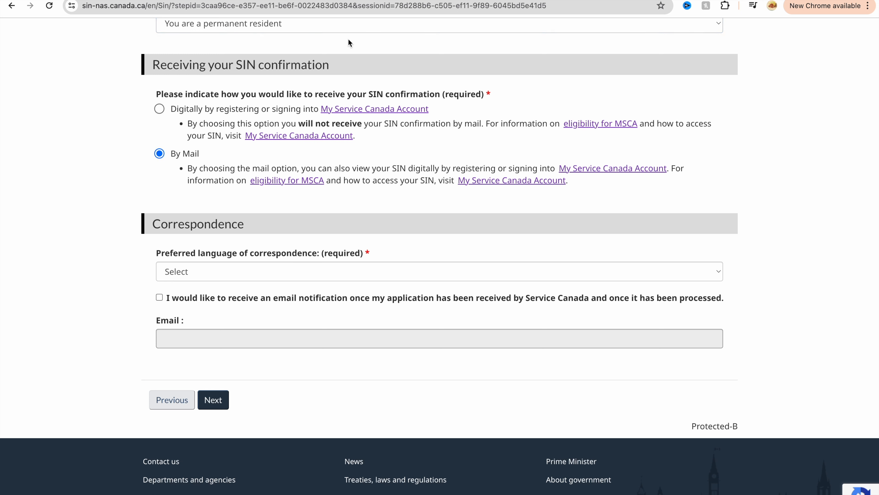
mouse_move(164, 202)
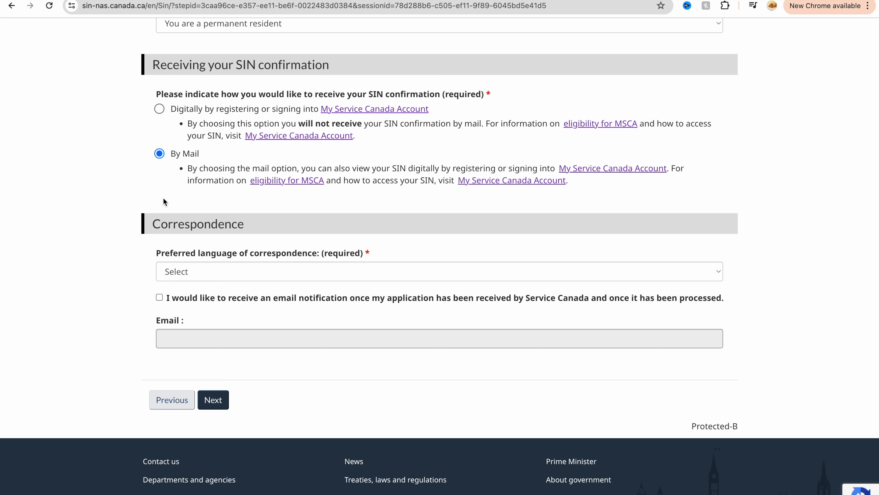
mouse_move(235, 115)
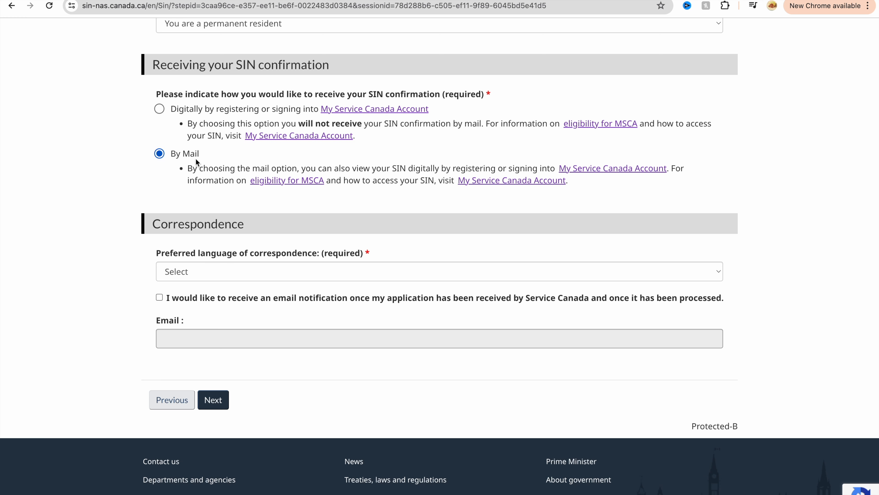
mouse_move(190, 299)
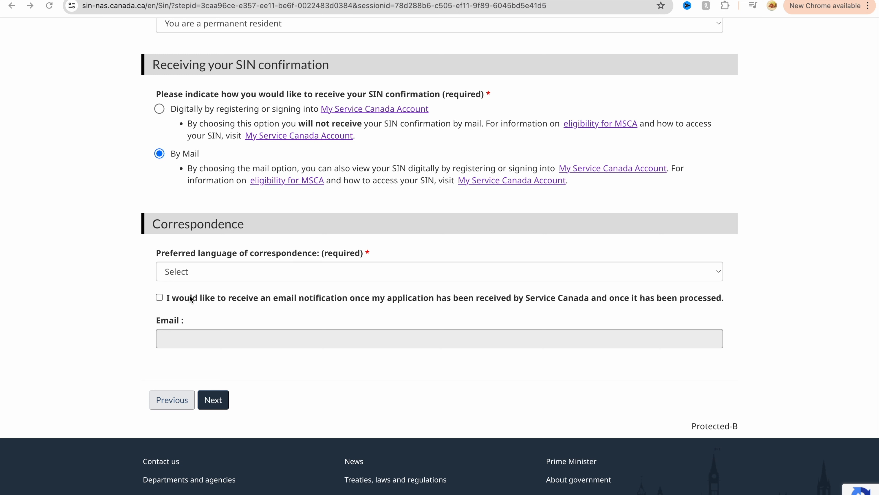
mouse_move(241, 276)
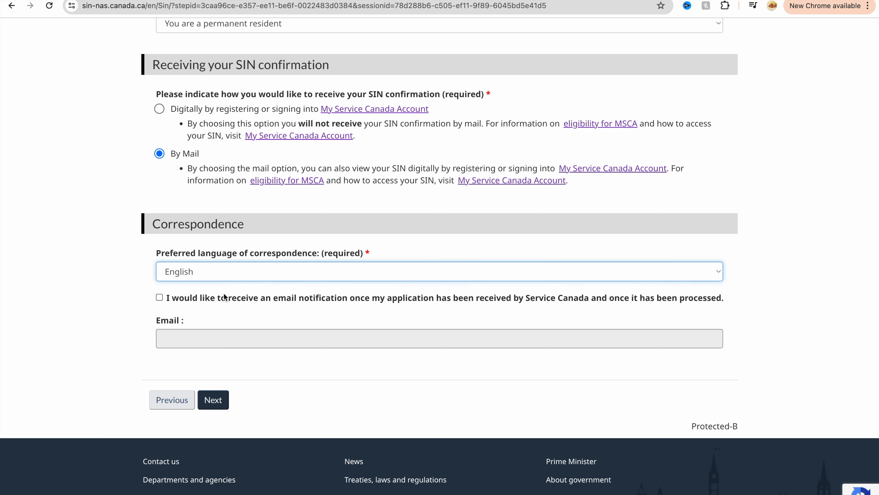
mouse_move(169, 298)
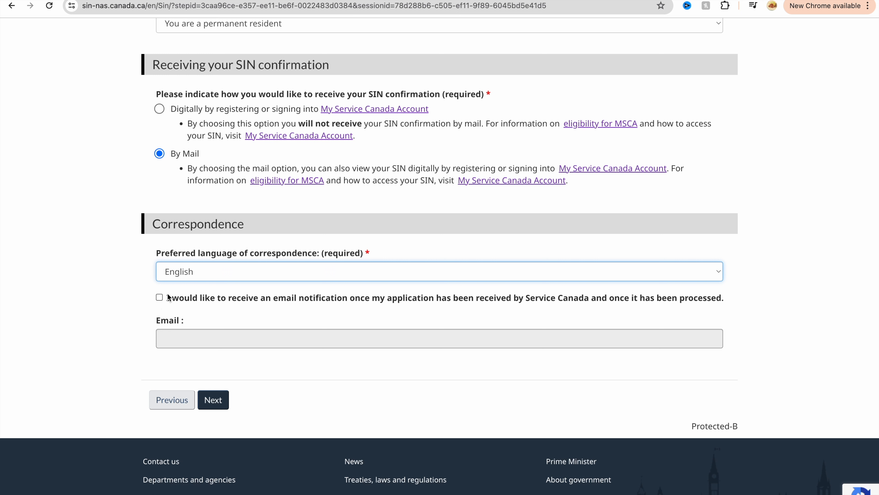
Step: Request email notifications, enter the email, and continue to email verification
click(159, 297)
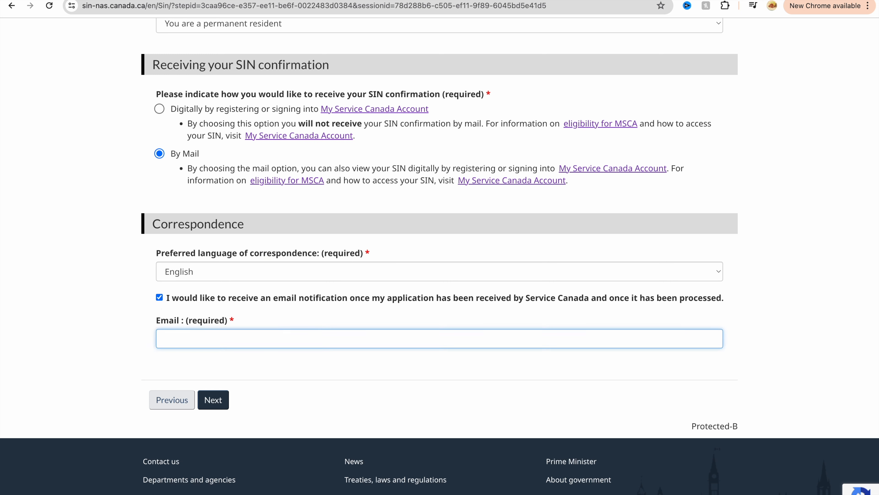
text(SOFIA)
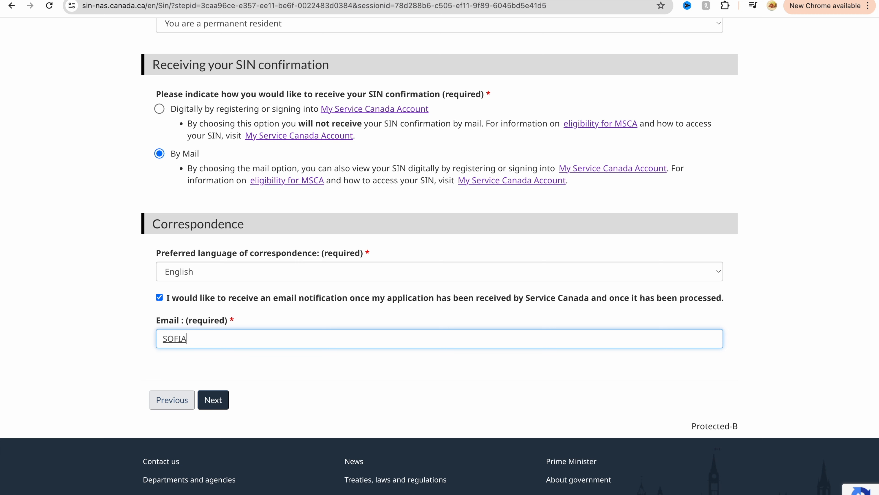
click(213, 399)
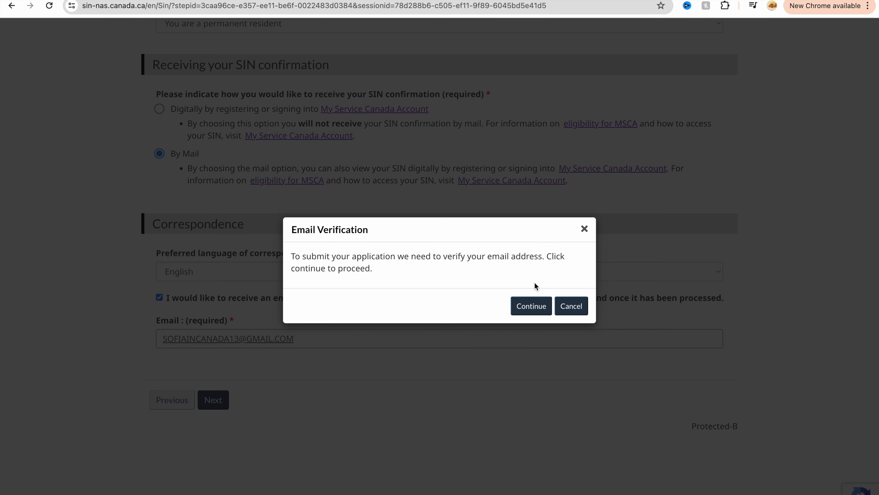
mouse_move(322, 313)
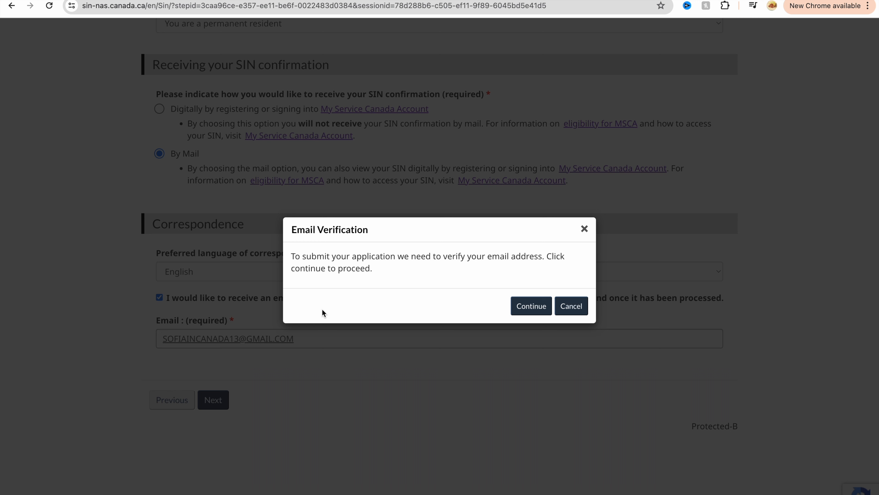
mouse_move(112, 294)
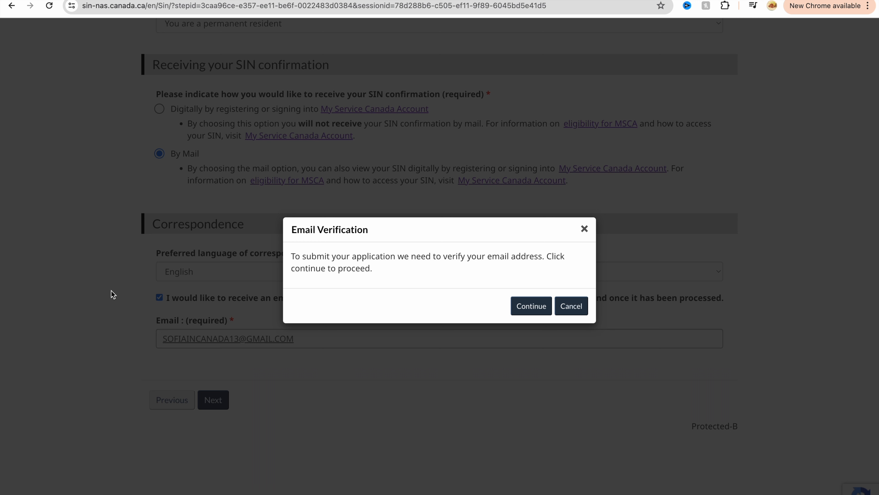
mouse_move(540, 254)
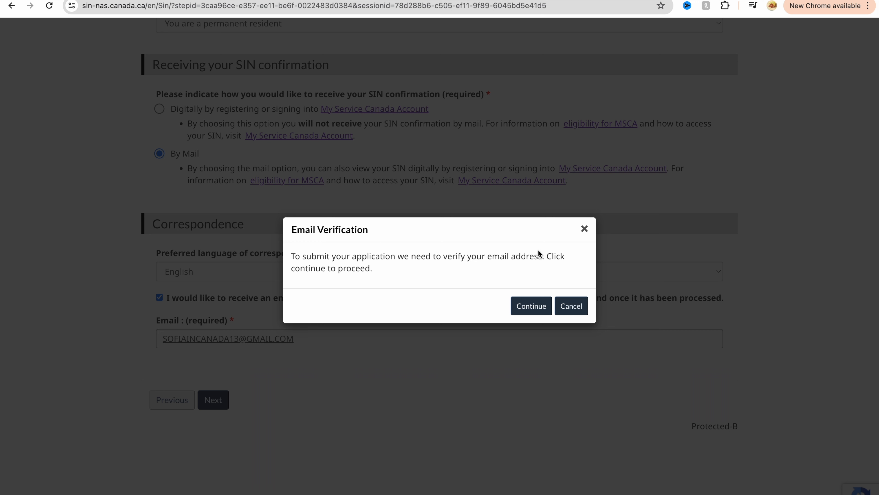
click(530, 306)
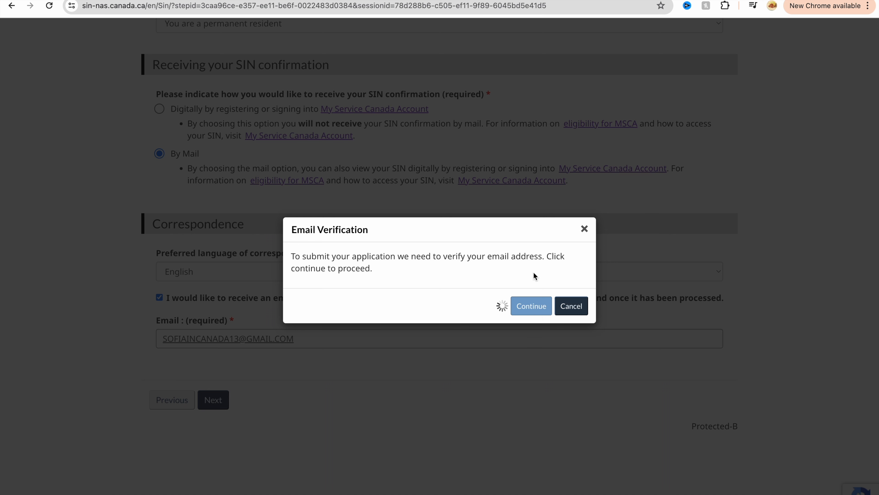
click(529, 306)
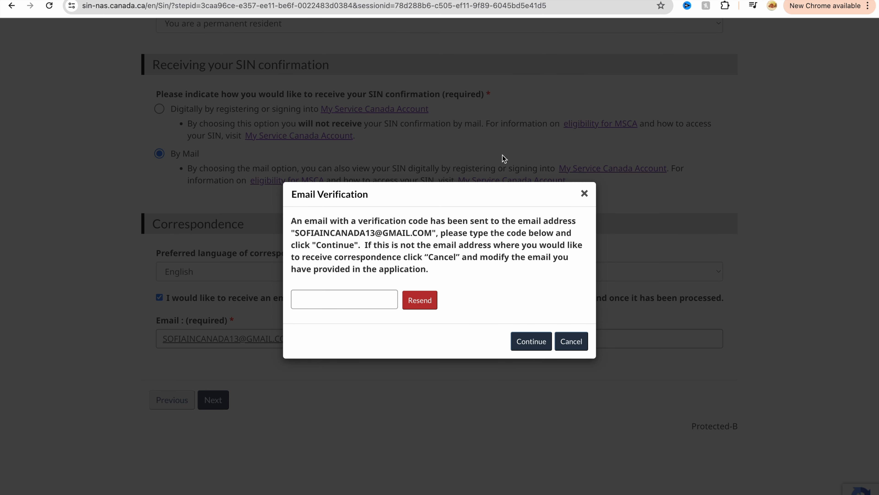
mouse_move(365, 225)
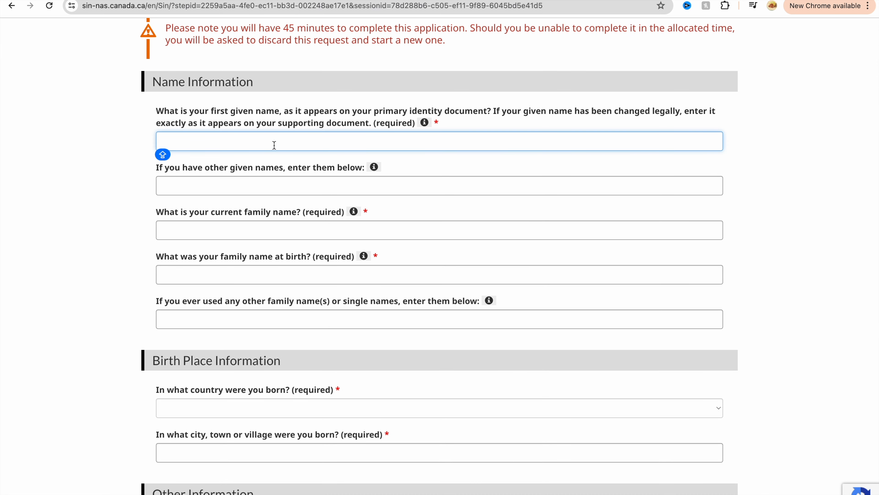
Step: Fill in the given name, current family name and family name at birth fields
text(DFGGHG)
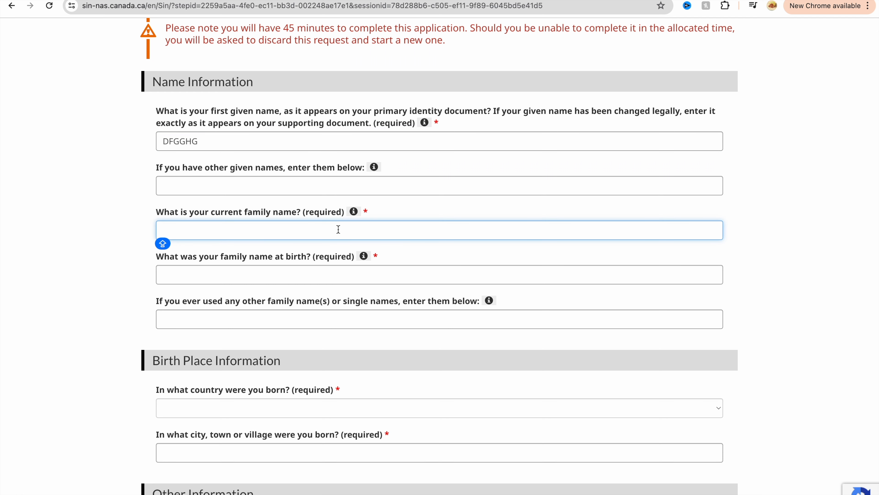
text(BNB,B)
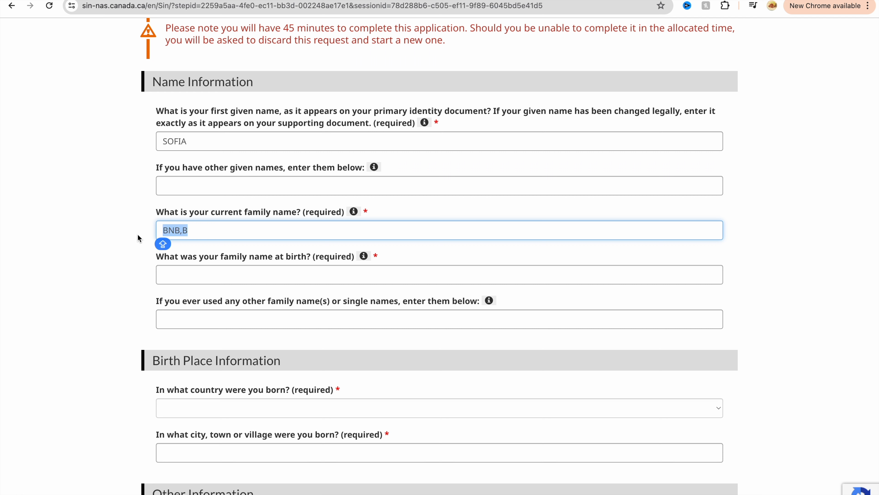
text(CANADA)
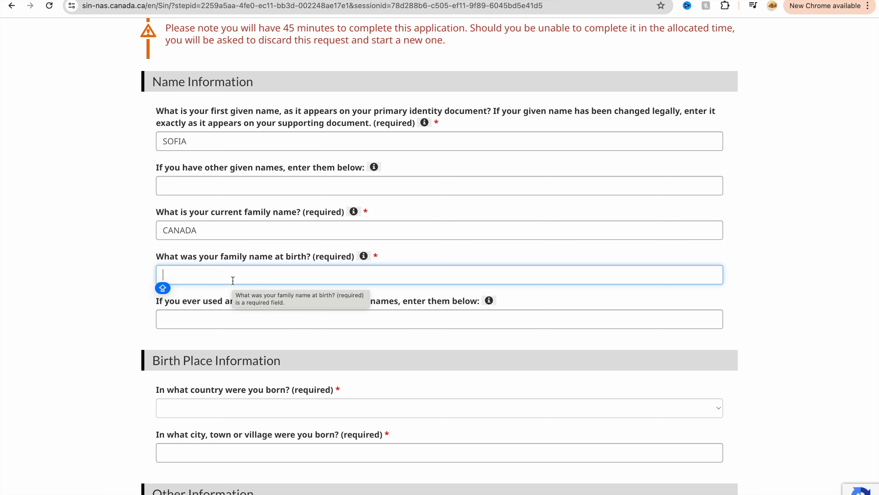
text(CANADA)
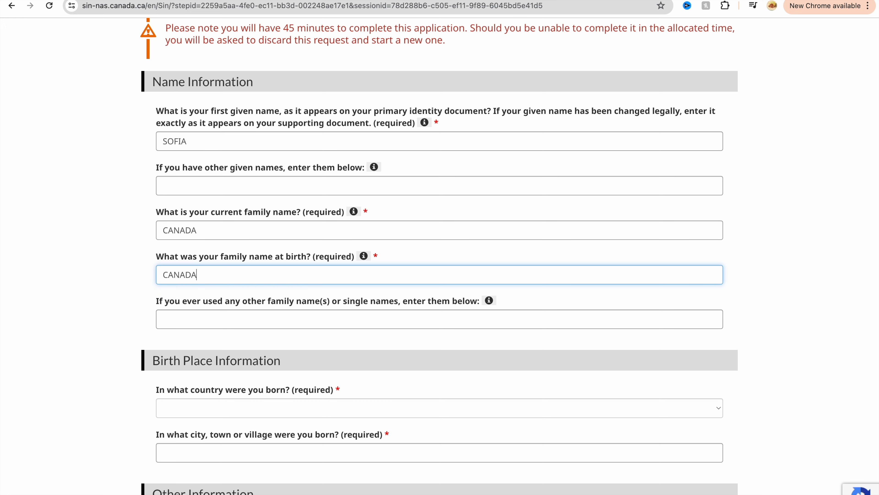
Step: Set India as the country of birth and start entering the birthplace
scroll(down, 3)
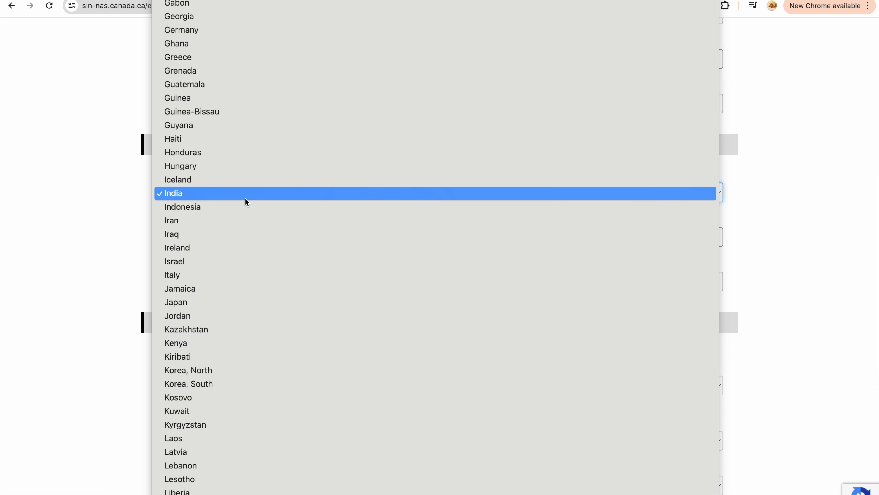
click(174, 193)
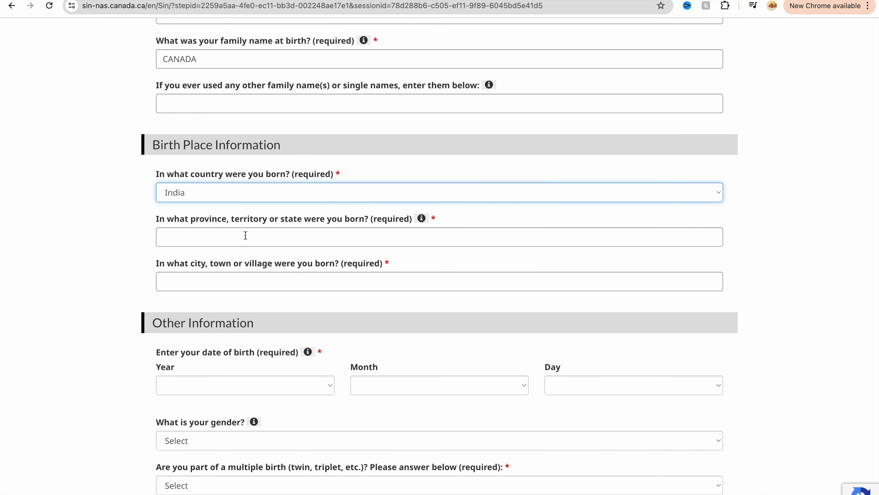
scroll(down, 3)
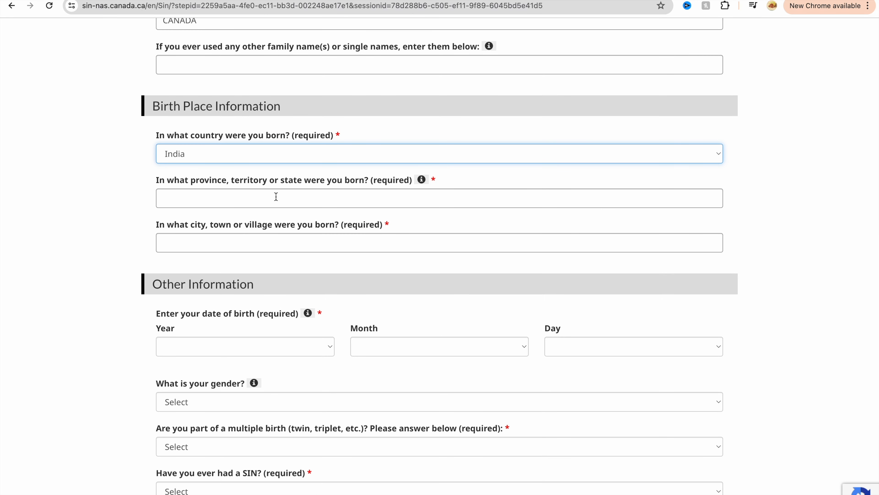
text(WEST BENGAL)
click(440, 242)
text(KOLKATA)
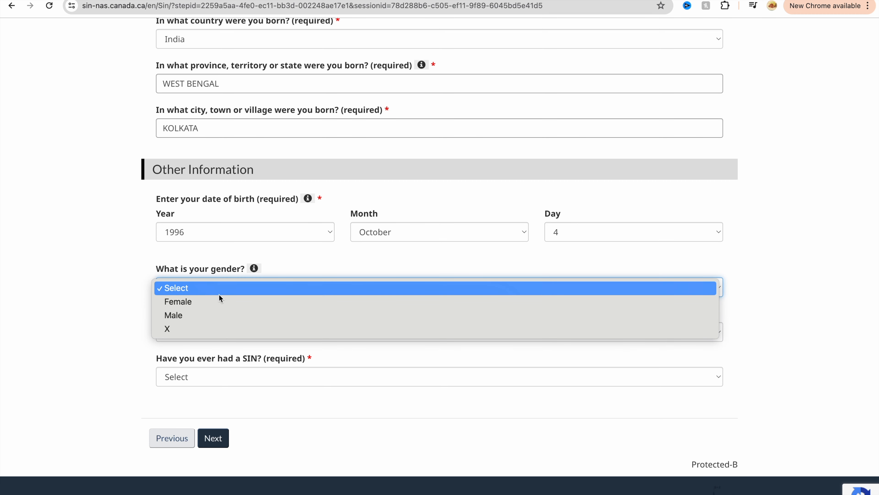
Step: Set gender Female, no multiple birth, had a SIN before, and choose 'Change the status on a SIN record'
click(177, 301)
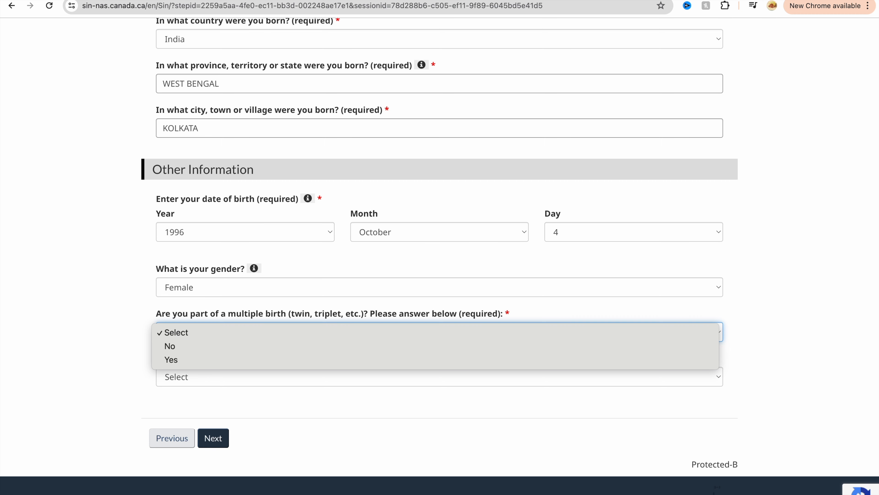
mouse_move(187, 354)
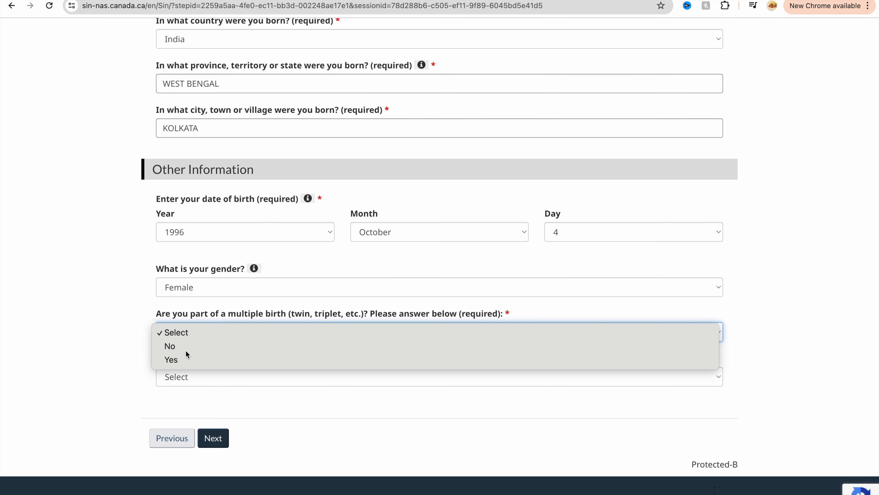
click(170, 346)
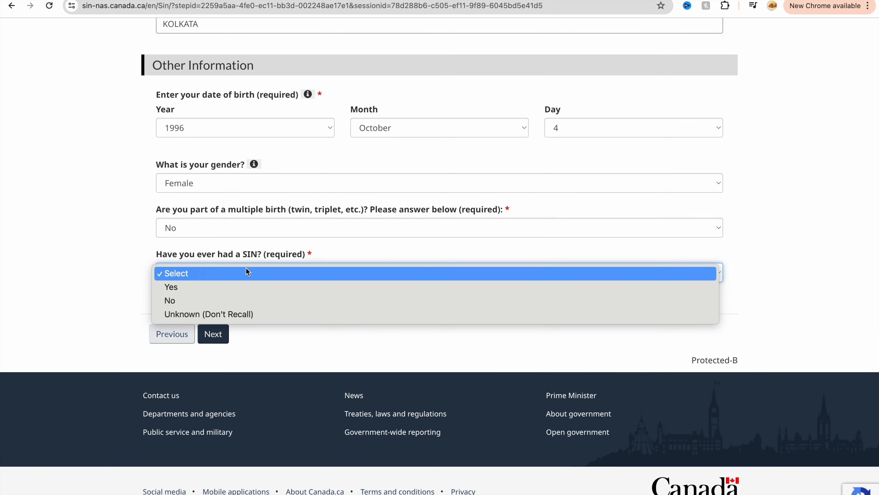
click(170, 286)
text(955555555)
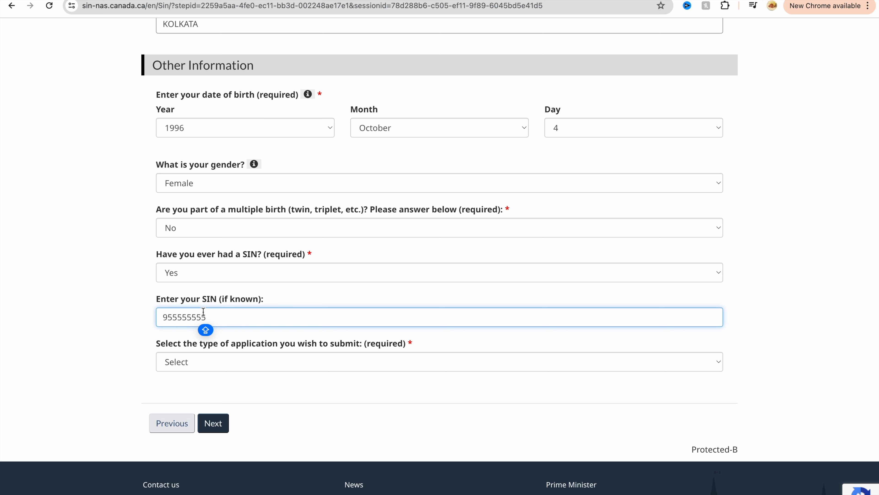
scroll(down, 3)
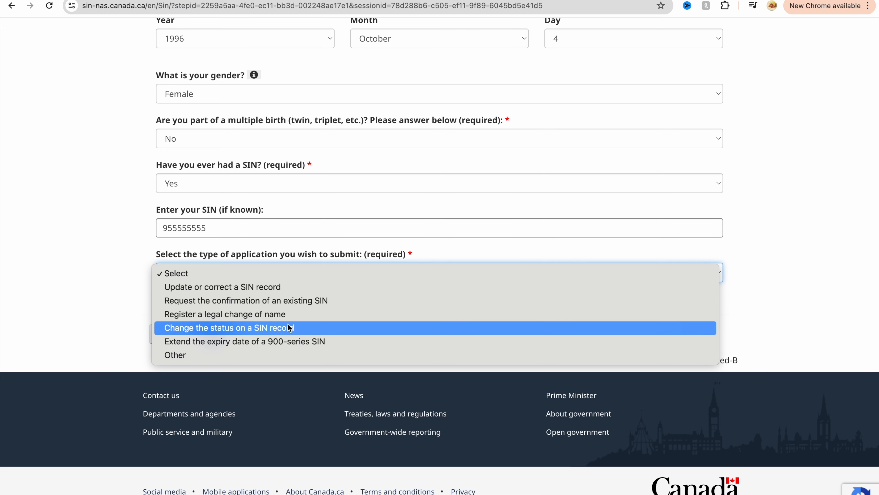
mouse_move(312, 314)
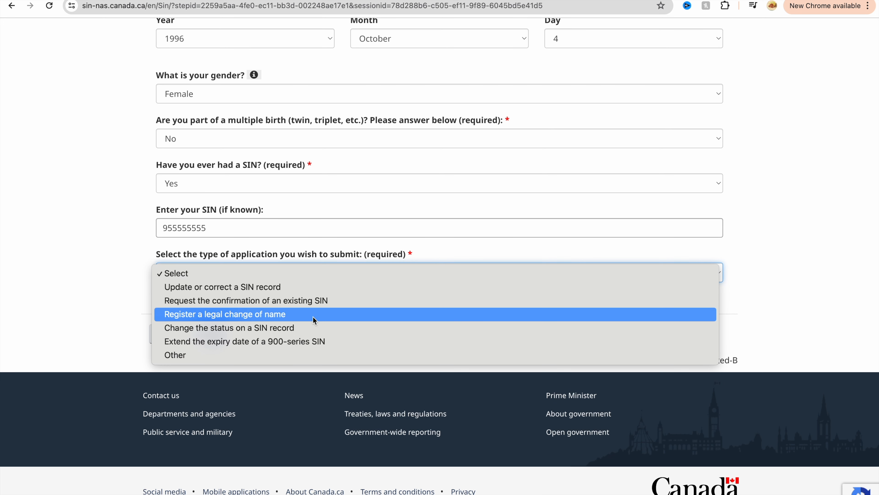
mouse_move(312, 330)
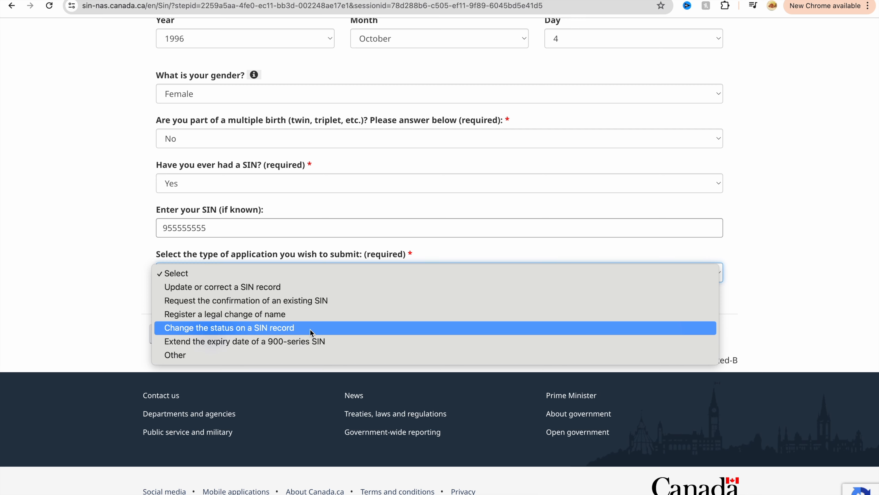
click(228, 327)
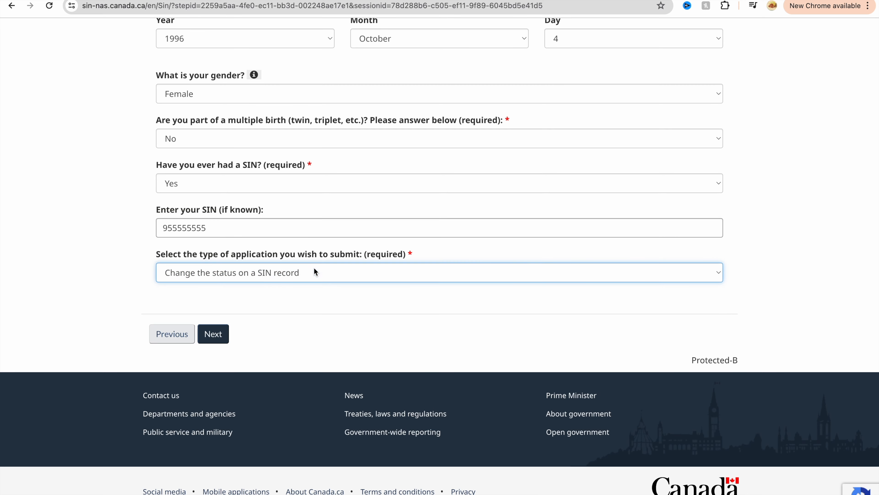
Step: Complete the Toronto mailing address fields and confirm the address is correct
click(213, 334)
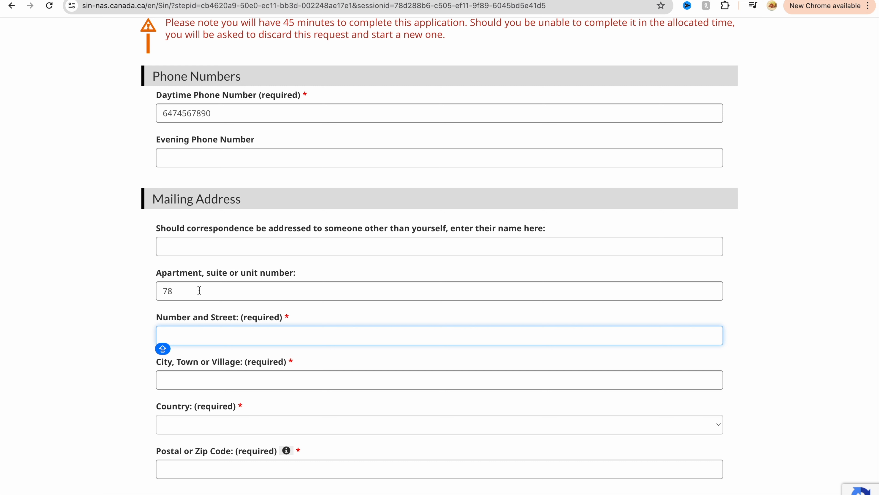
text(GH)
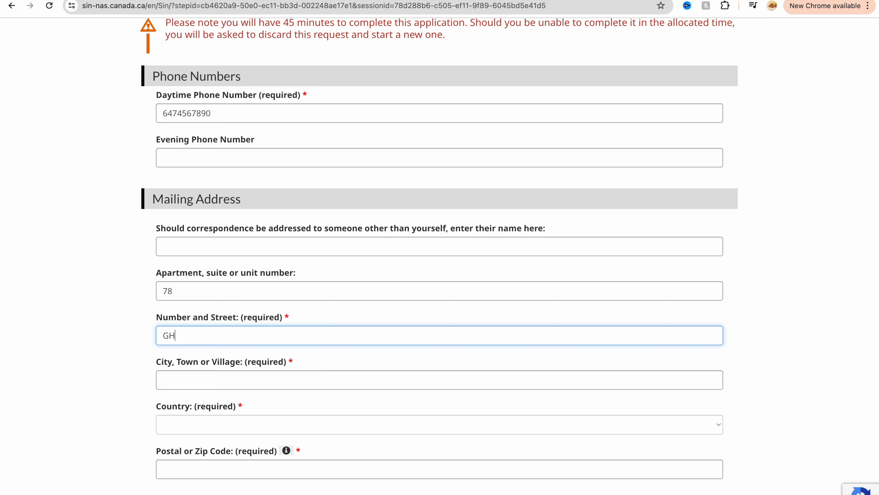
text(GJGGFG)
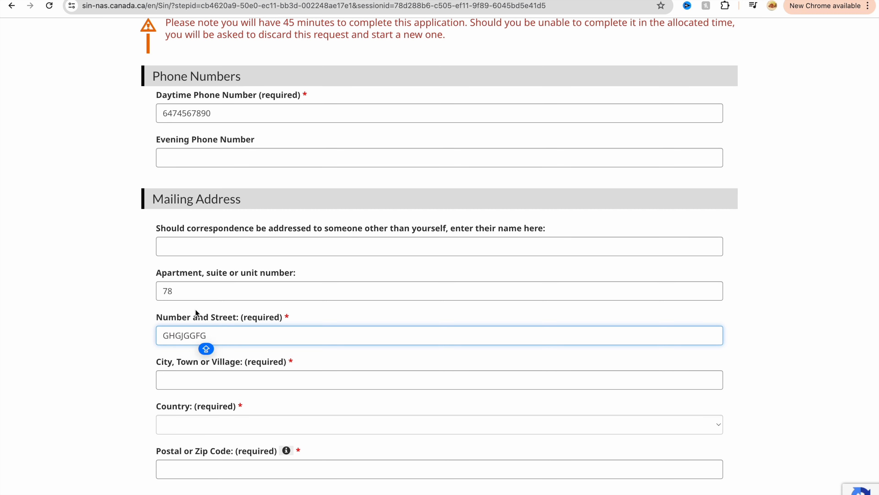
scroll(down, 3)
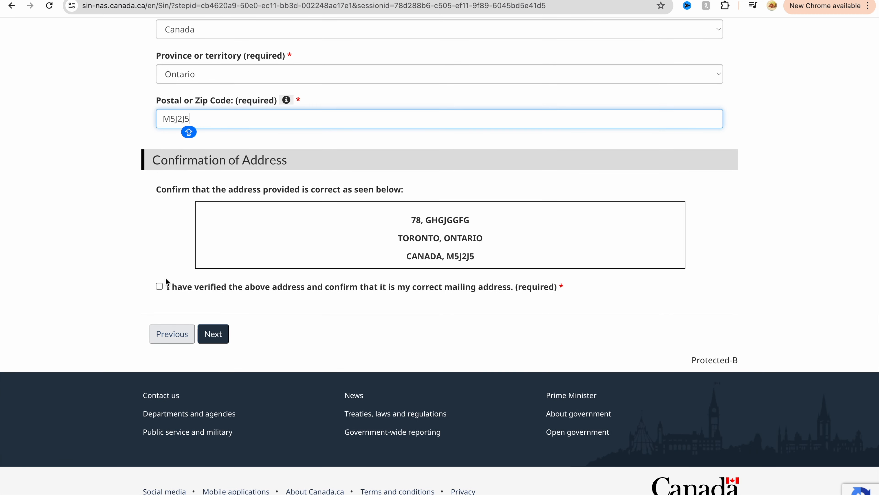
click(159, 286)
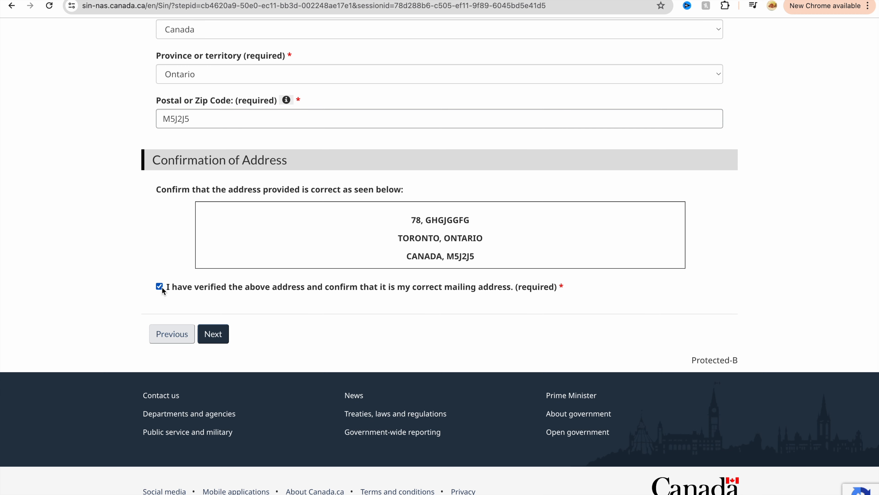
Step: On the identity documents page, choose COPR as the primary identity document
click(212, 334)
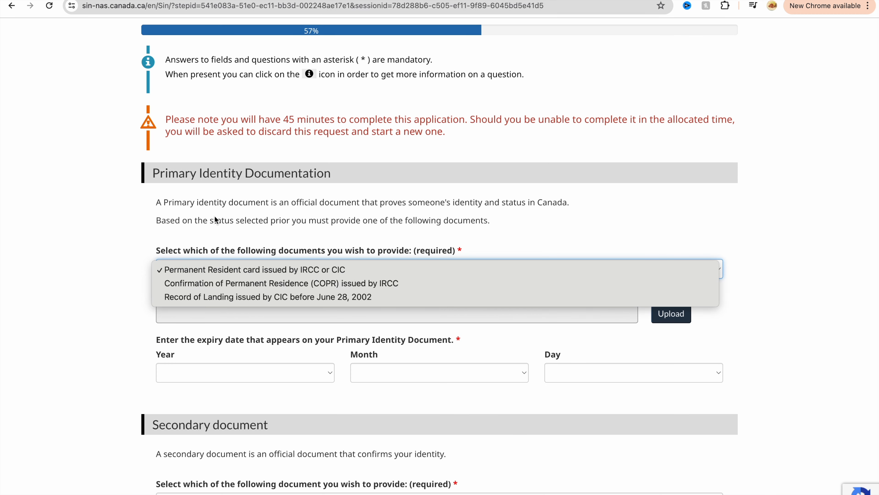
click(252, 269)
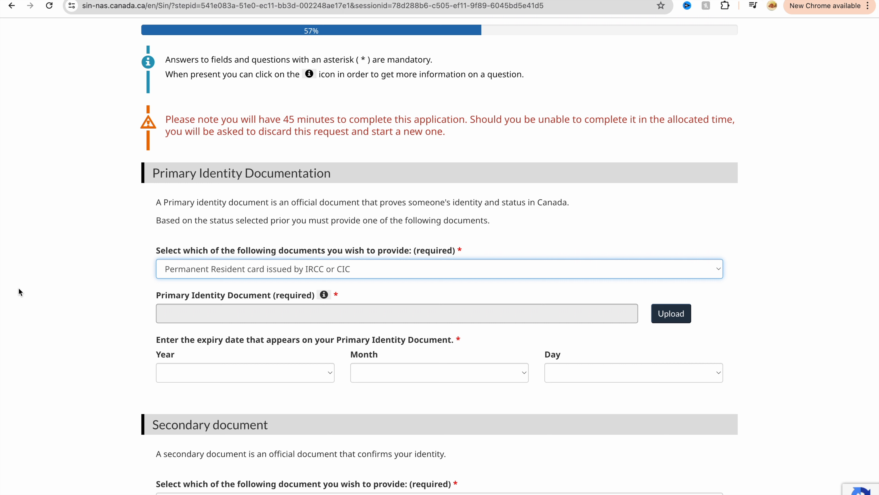
mouse_move(243, 262)
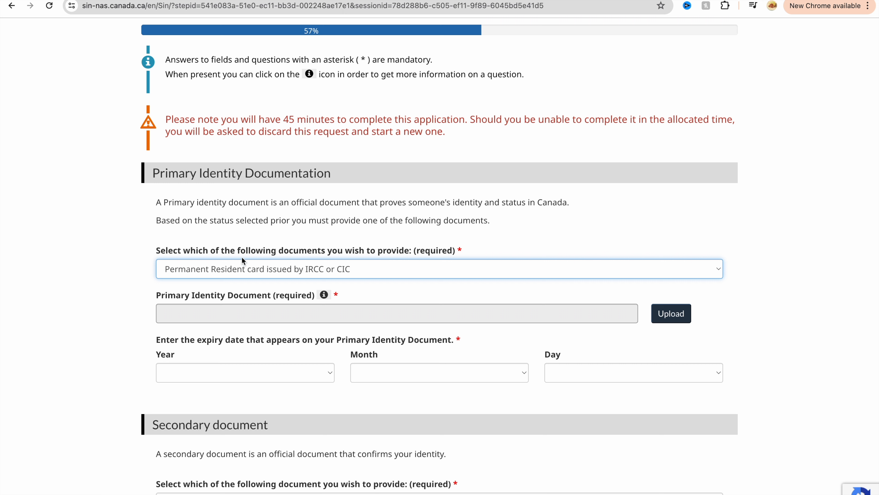
mouse_move(736, 257)
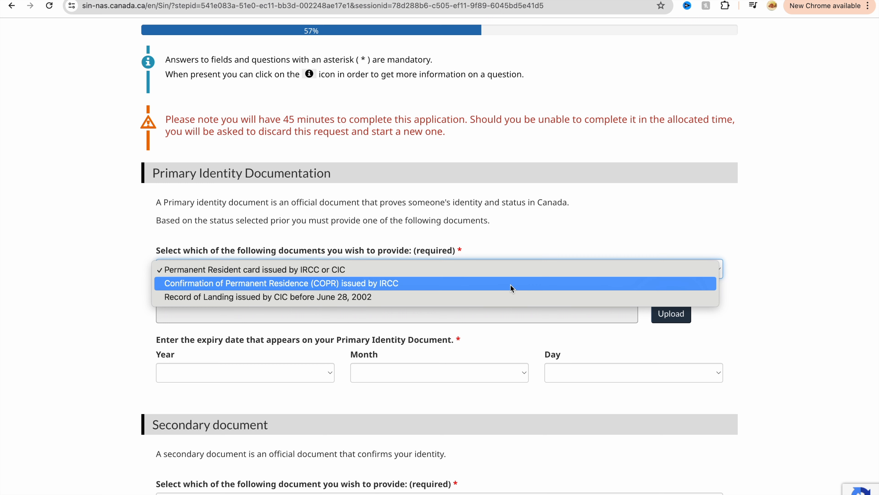
click(250, 269)
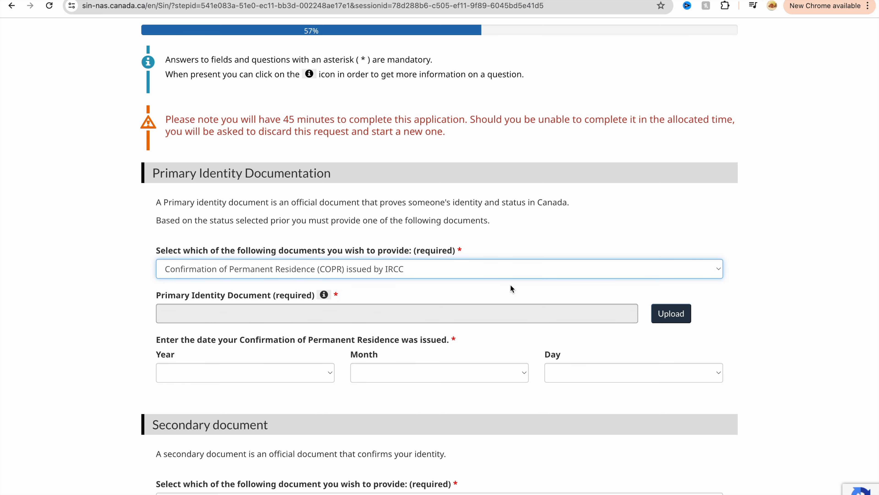
Step: Upload the eCoPR file and set its issue date to January 2024
scroll(down, 3)
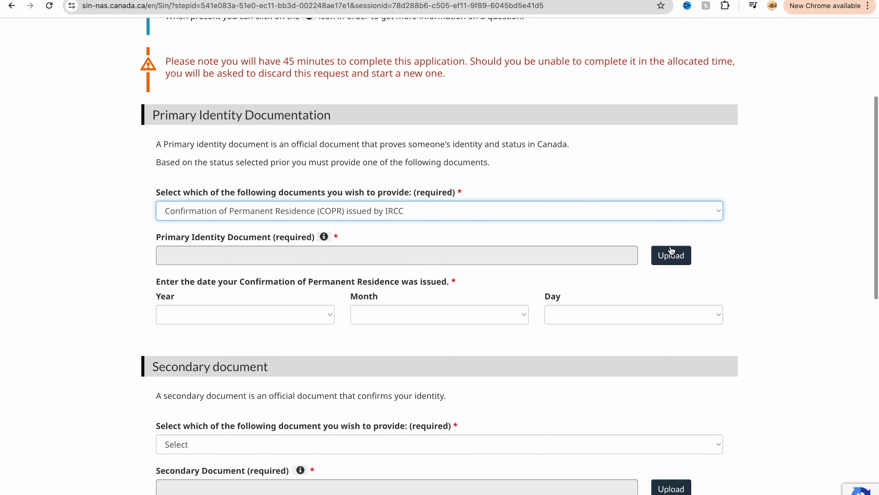
click(670, 255)
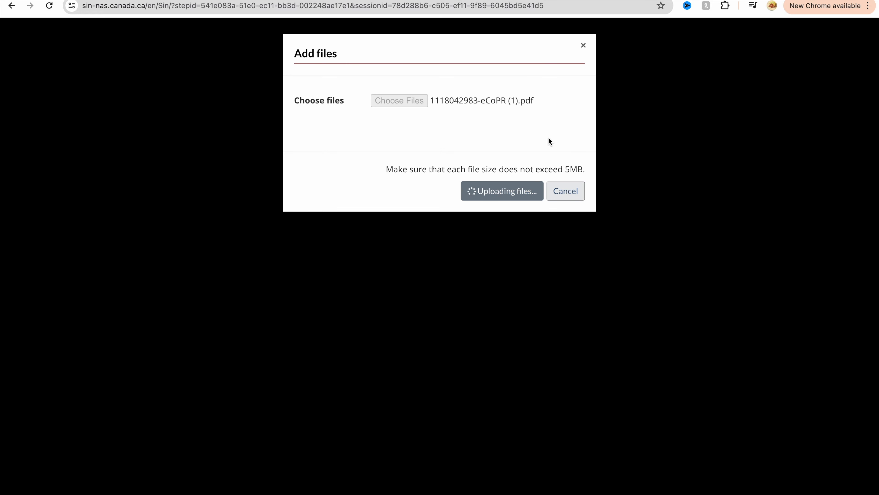
click(501, 190)
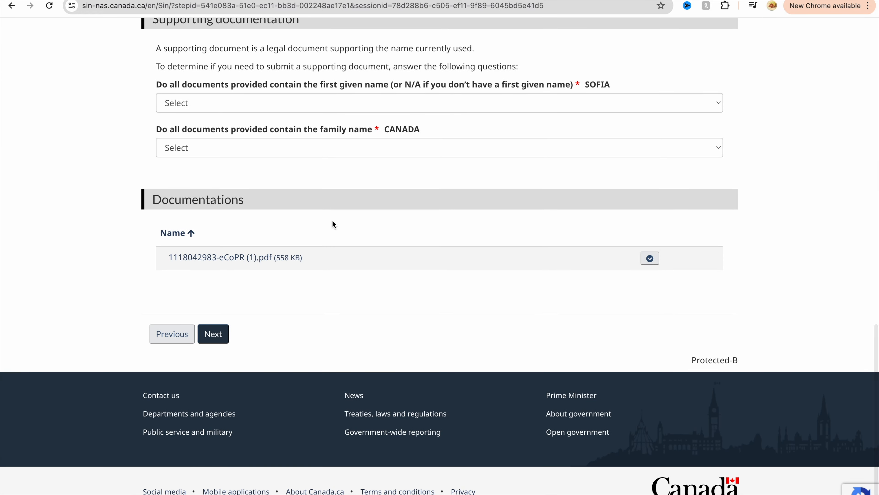
click(213, 334)
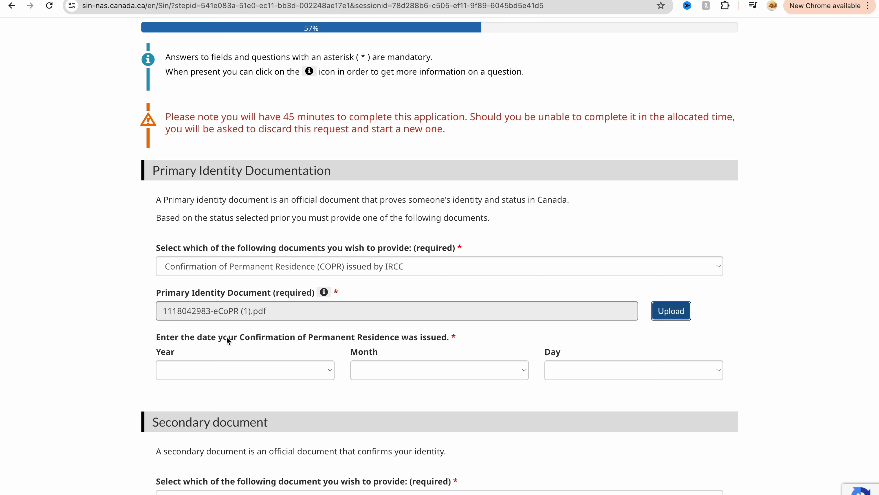
click(439, 369)
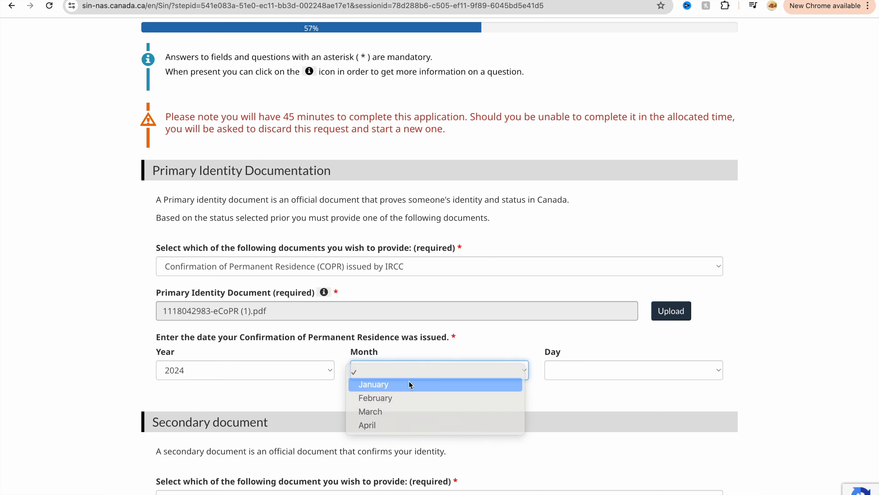
click(373, 384)
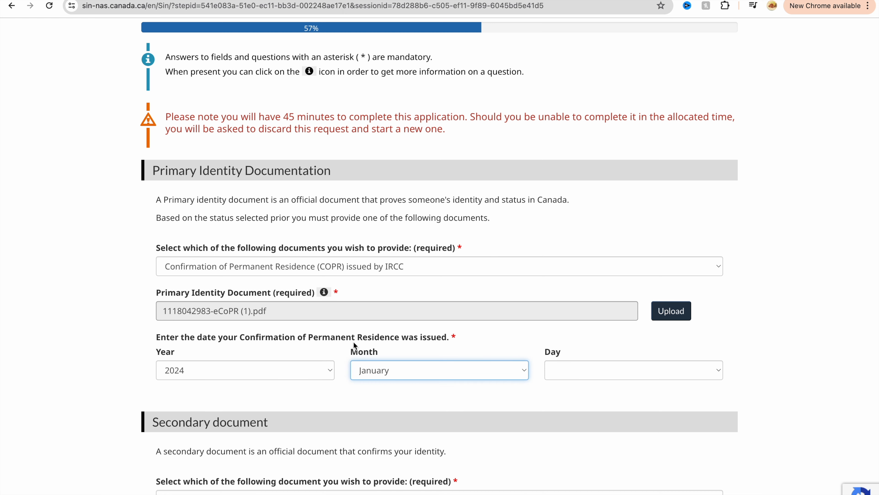
mouse_move(653, 375)
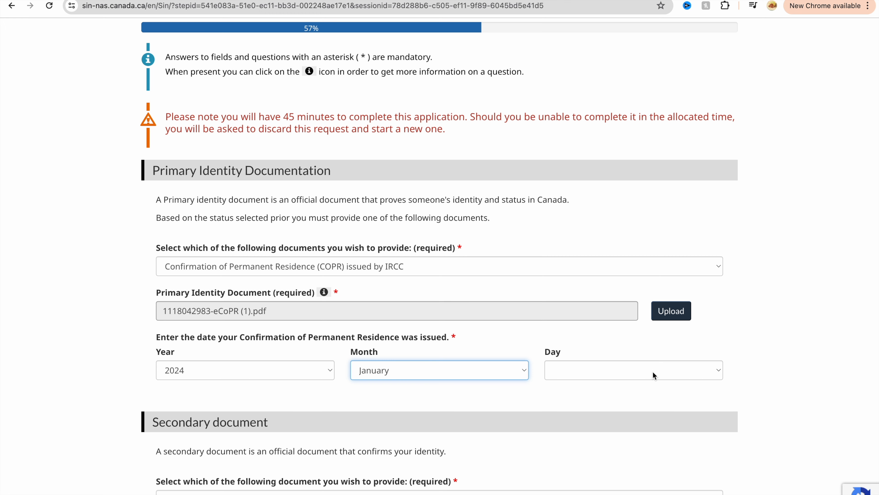
Step: Set the COPR issue day to 2 and choose provincial ID card or driver's license as secondary document
click(633, 370)
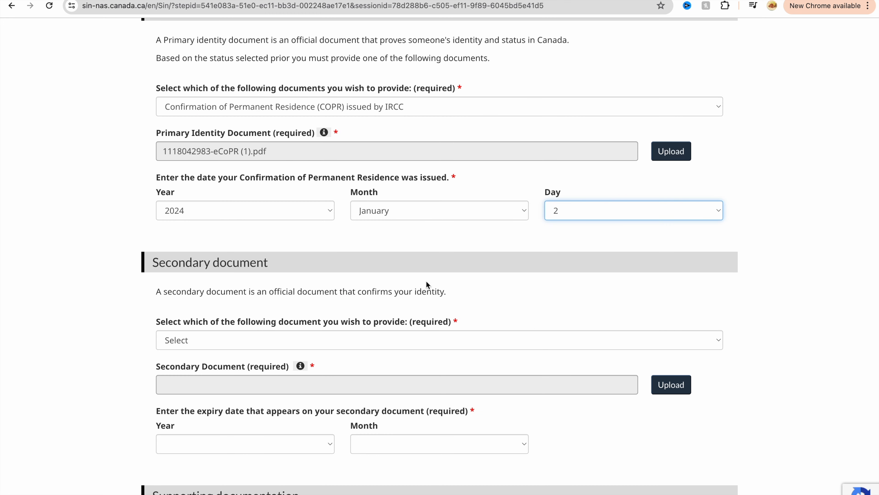
scroll(up, 3)
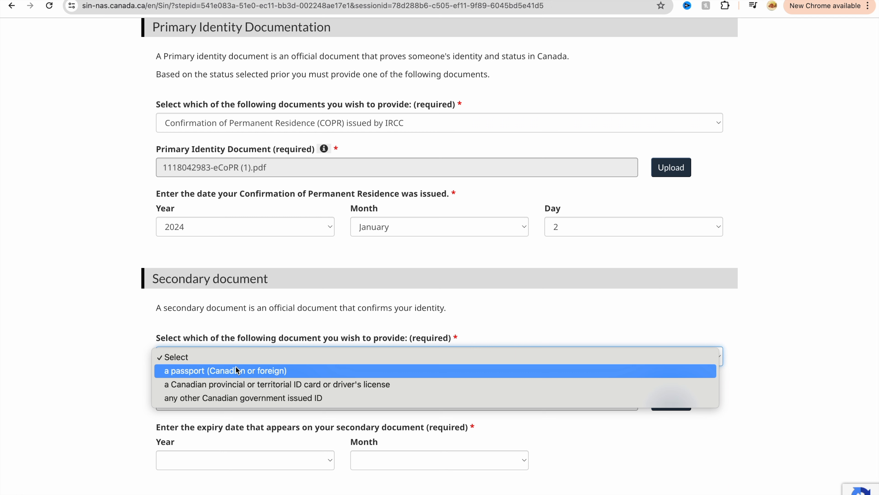
mouse_move(224, 398)
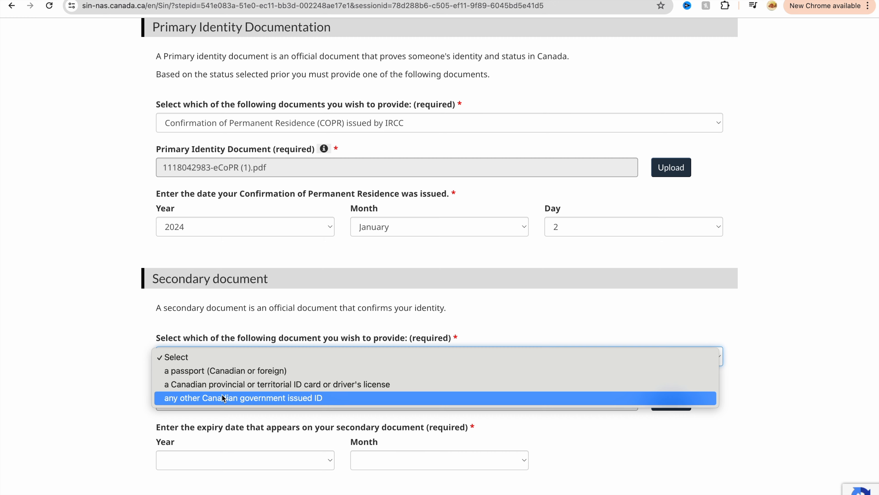
click(277, 384)
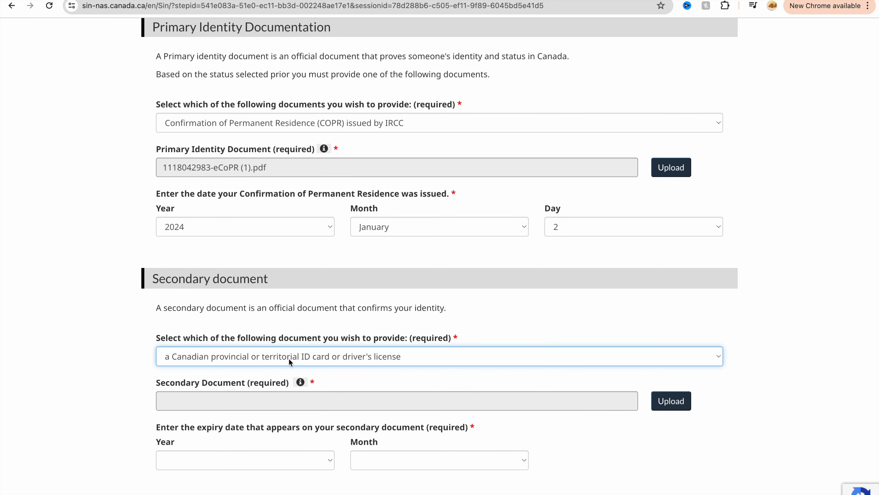
Step: Upload the two scanned ID files for the secondary document
click(670, 402)
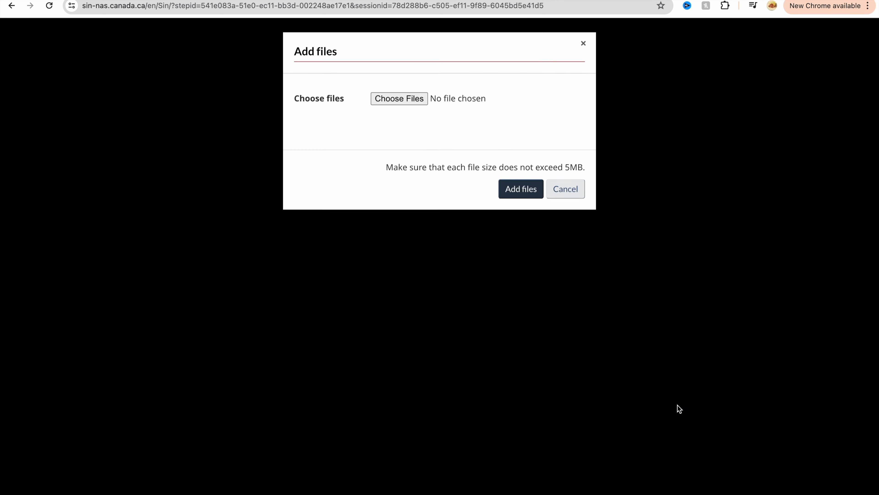
click(399, 100)
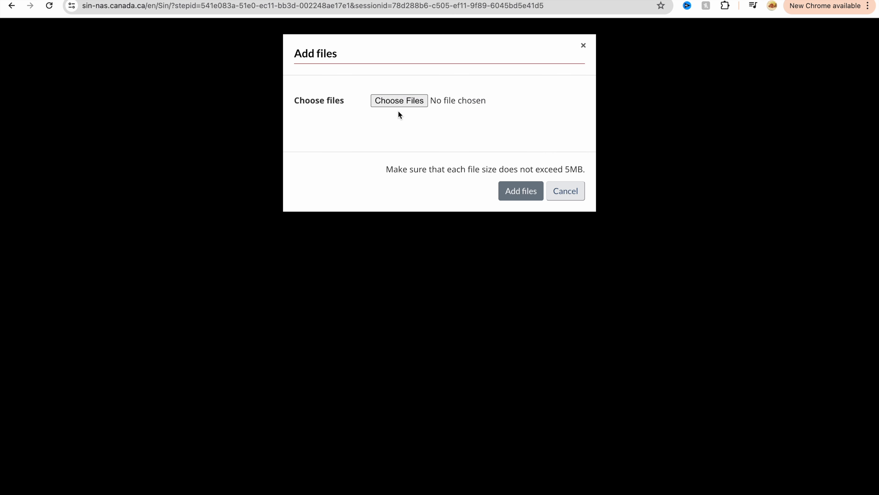
mouse_move(399, 100)
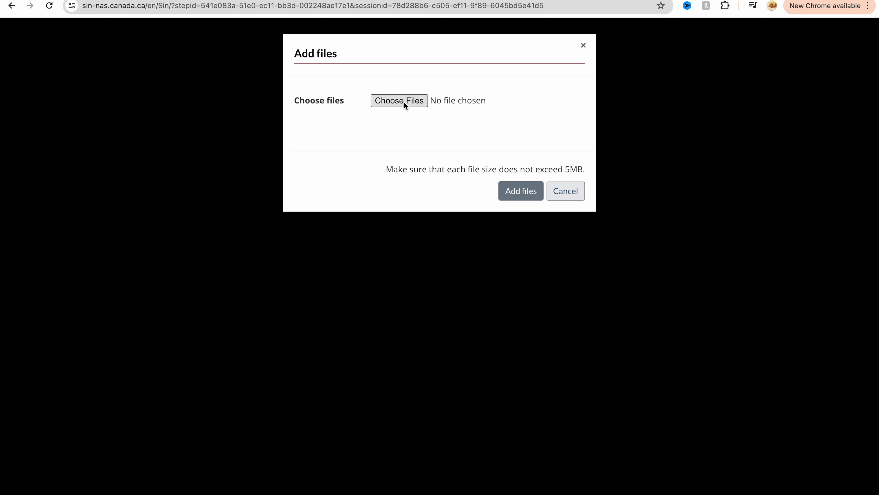
mouse_move(399, 101)
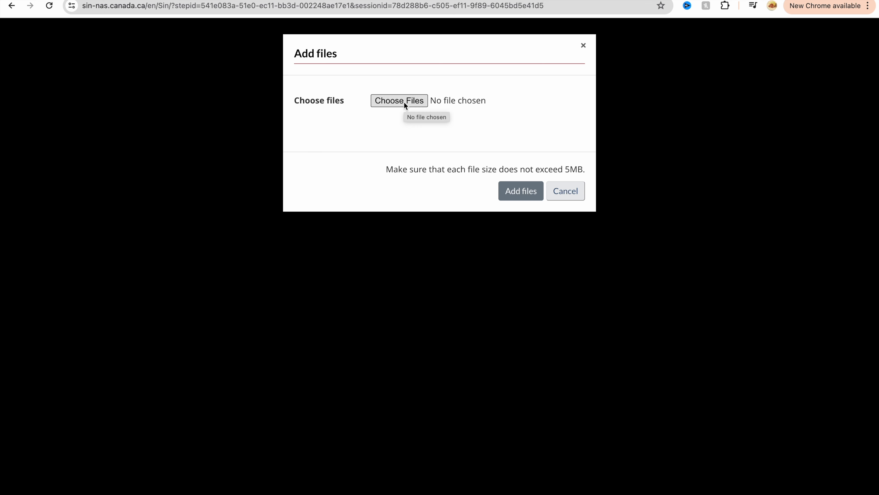
click(399, 100)
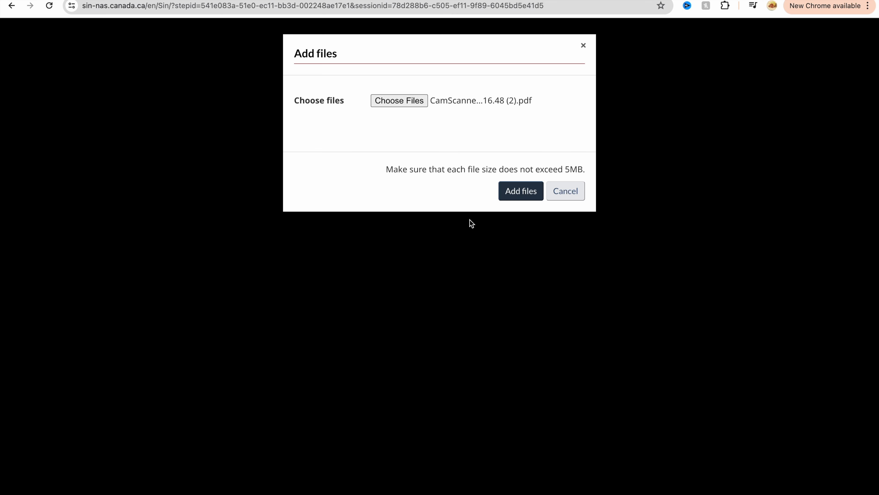
mouse_move(553, 132)
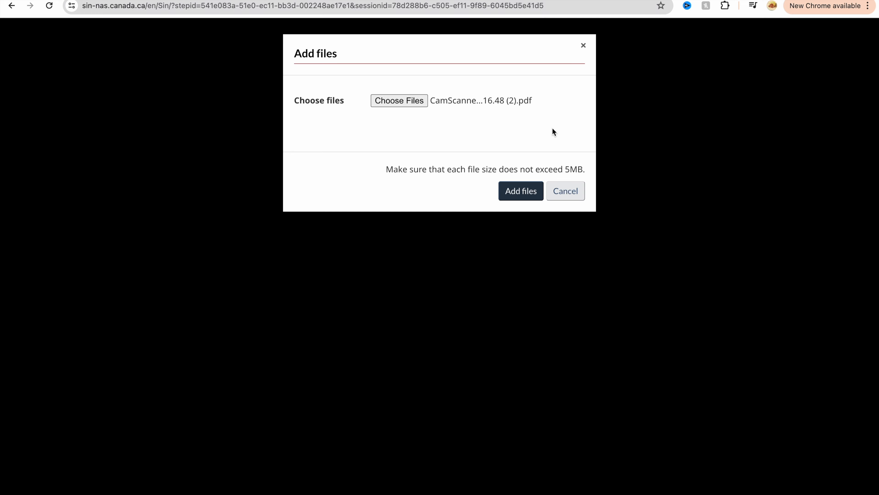
click(520, 191)
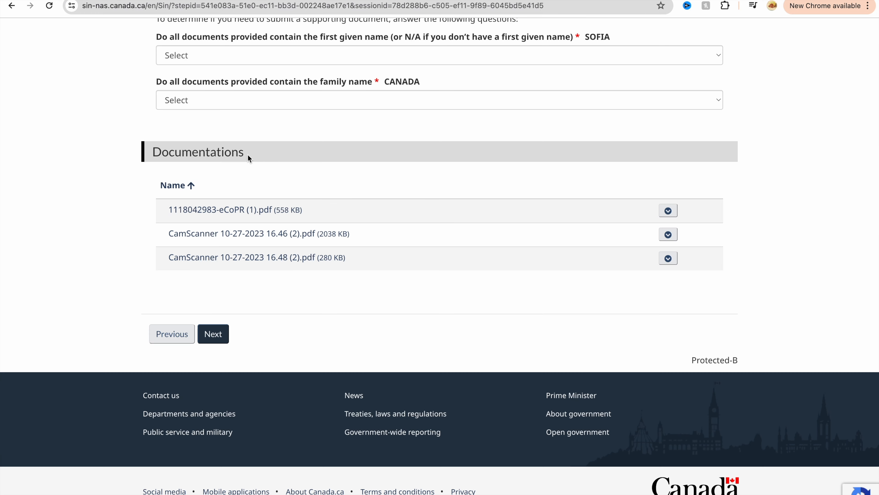
mouse_move(233, 198)
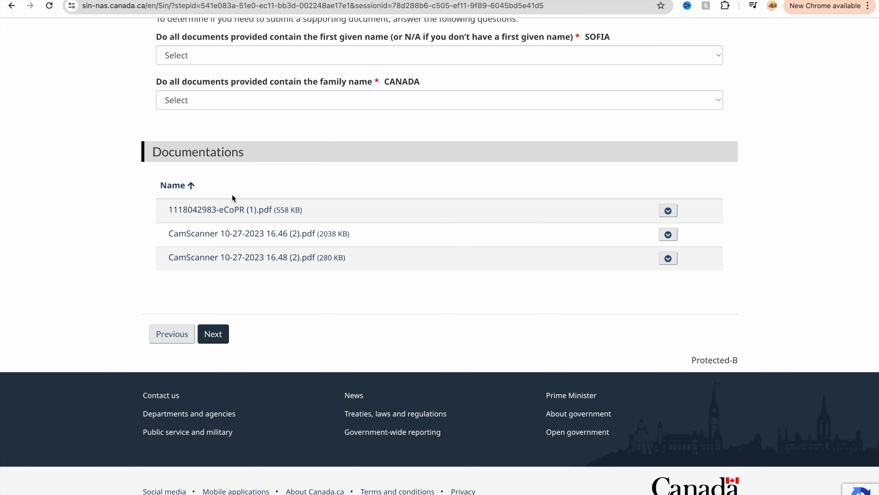
mouse_move(217, 199)
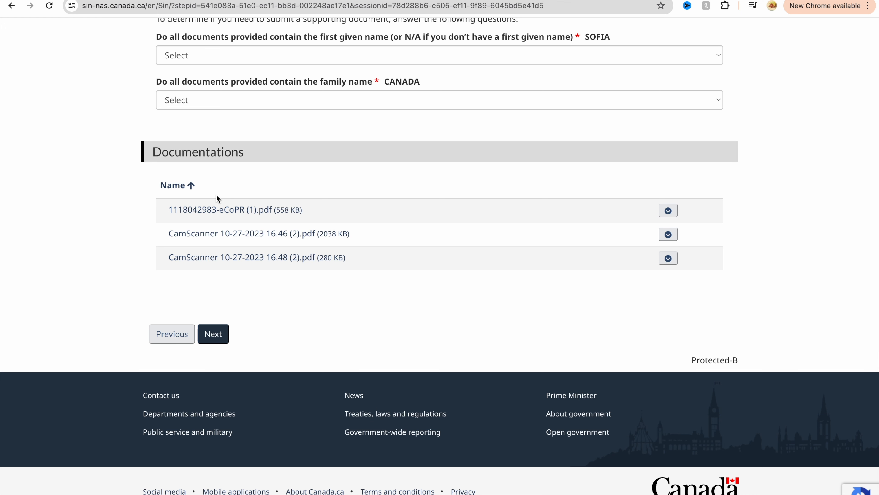
mouse_move(237, 292)
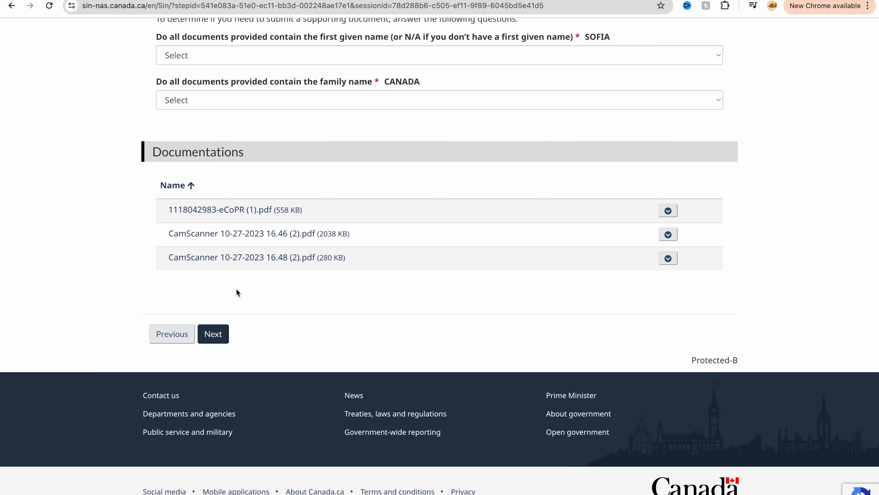
Step: Review the name-match questions and dismiss the supporting document requirements help window
scroll(up, 3)
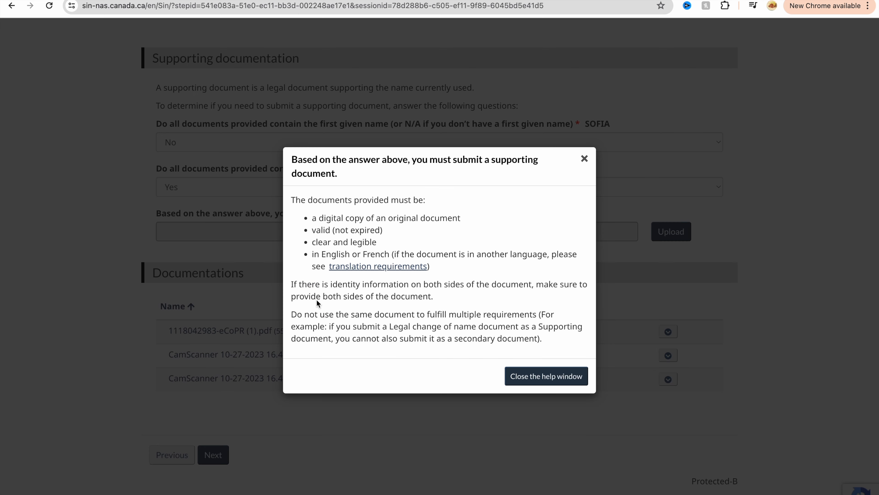
mouse_move(617, 129)
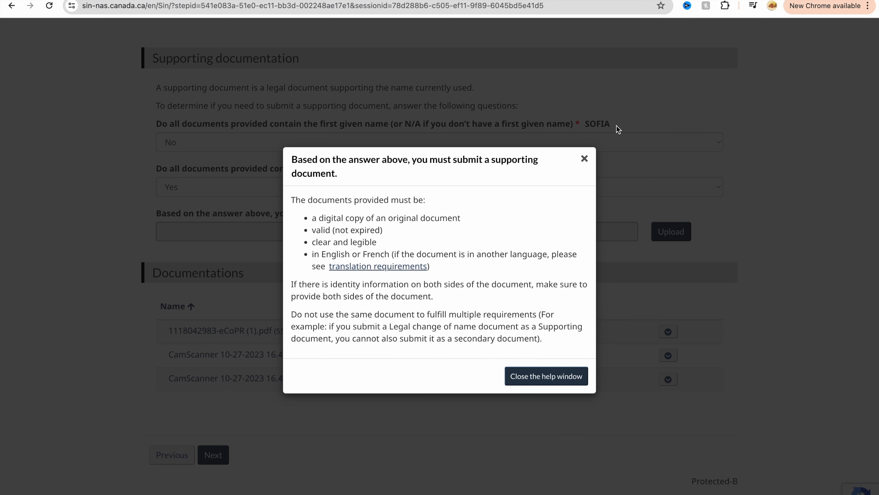
click(544, 375)
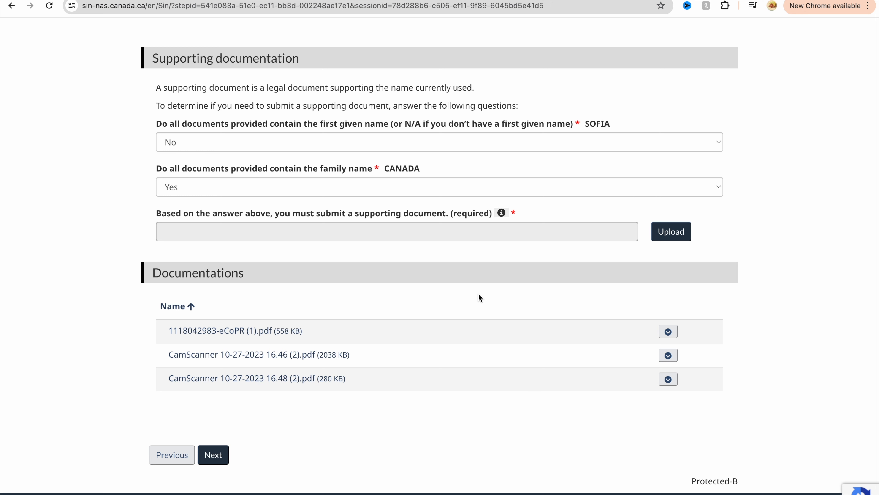
mouse_move(400, 150)
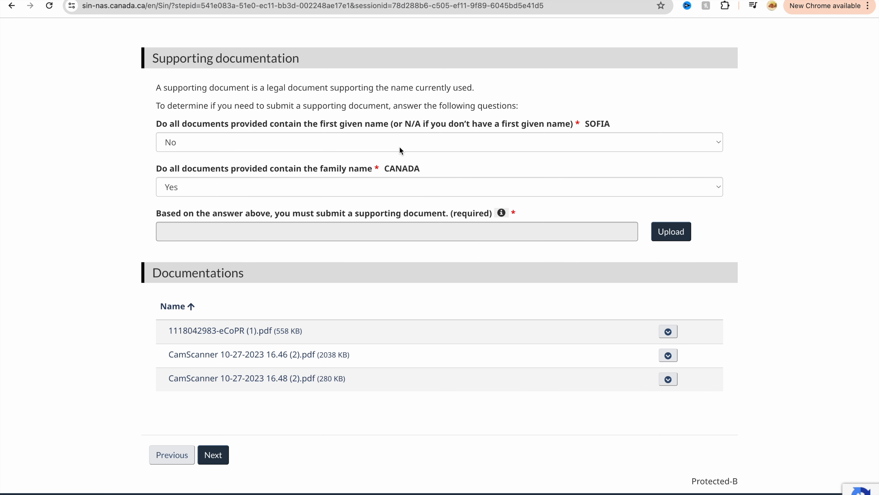
mouse_move(619, 201)
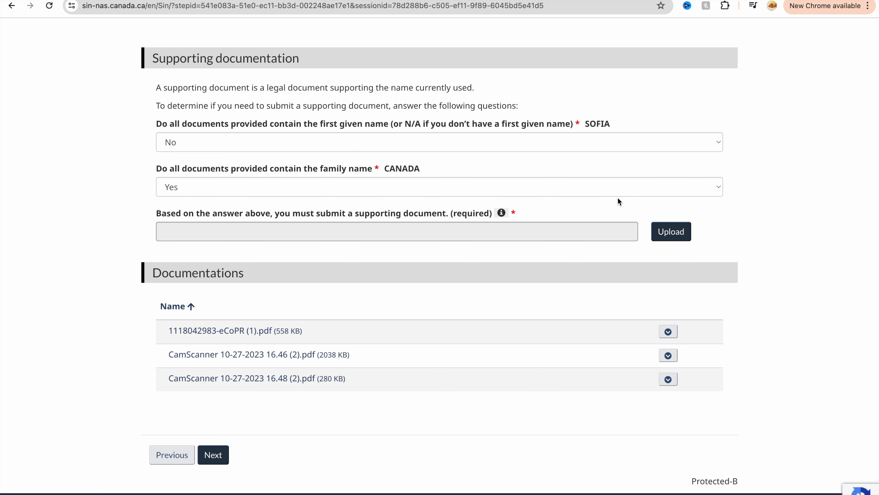
scroll(down, 3)
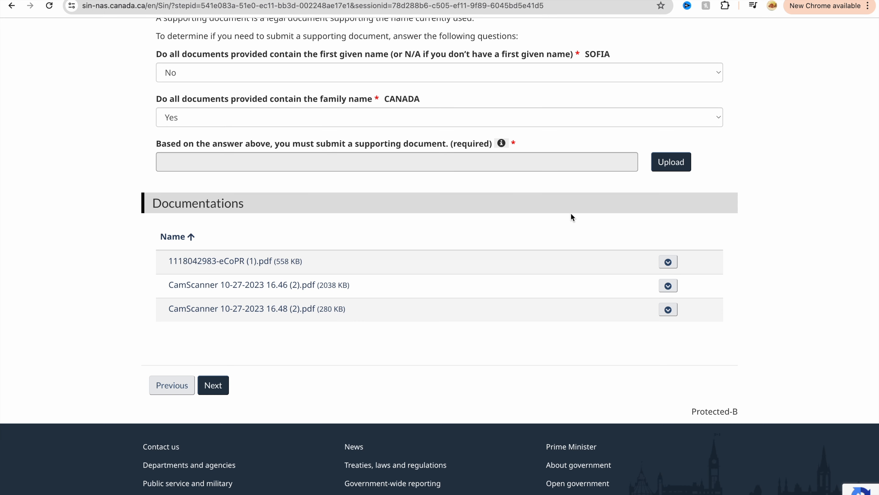
mouse_move(509, 88)
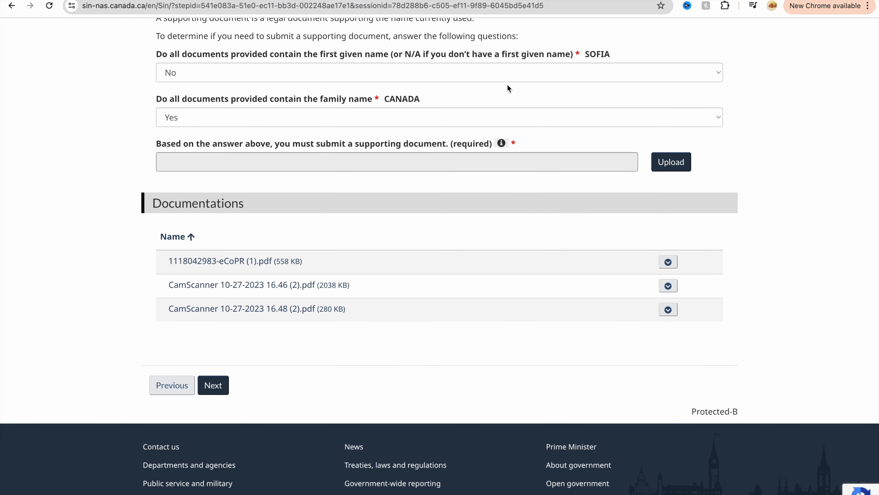
Step: Continue to Parent Information and enter the parents' names 'H', 'VBVMV' and 'NBNB'
click(213, 385)
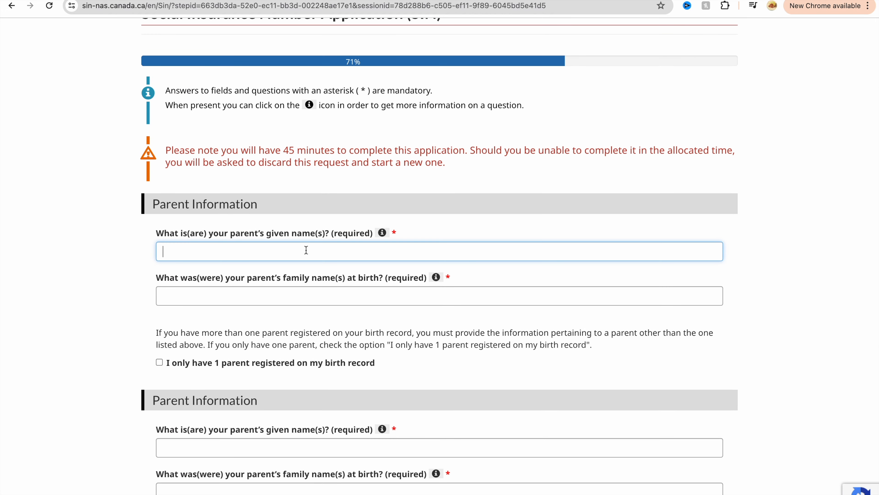
text(HGGHKGK)
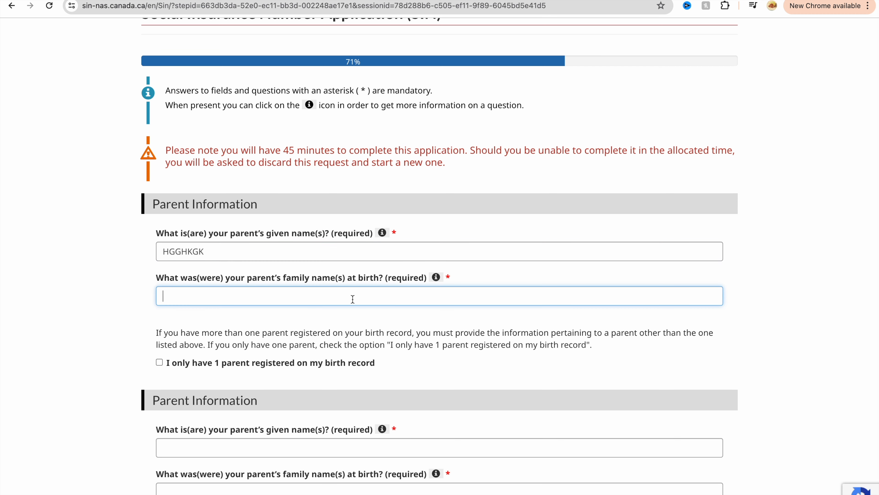
text(VBVMV)
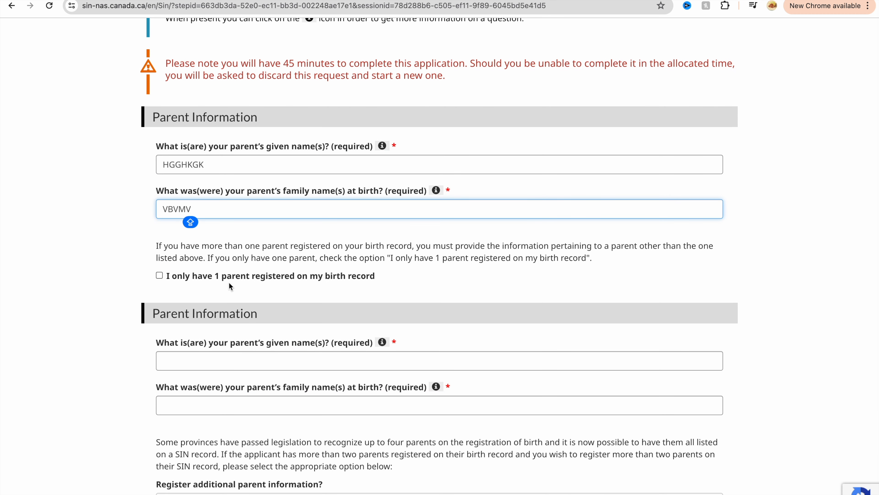
mouse_move(137, 278)
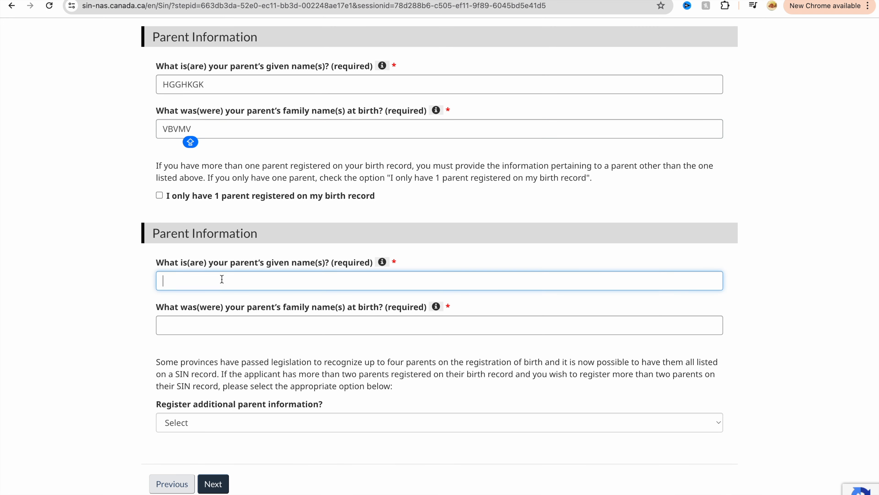
text(NBNB)
click(439, 324)
text(VBVBVB)
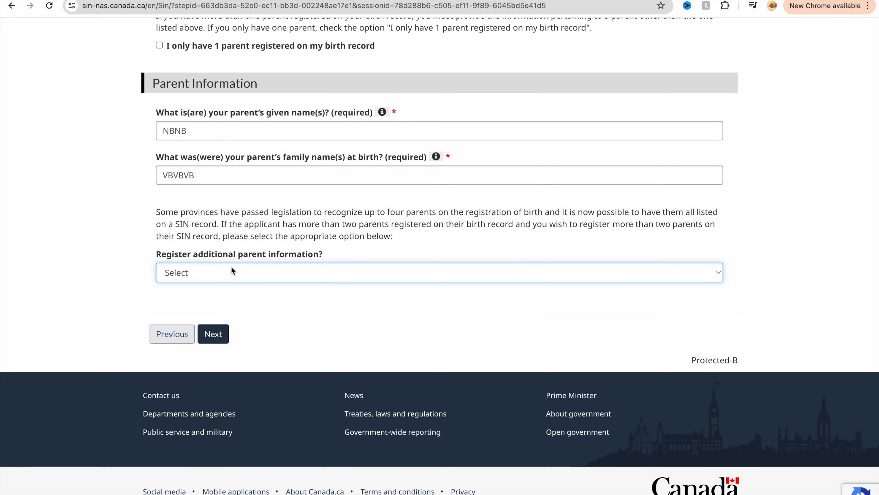
mouse_move(229, 276)
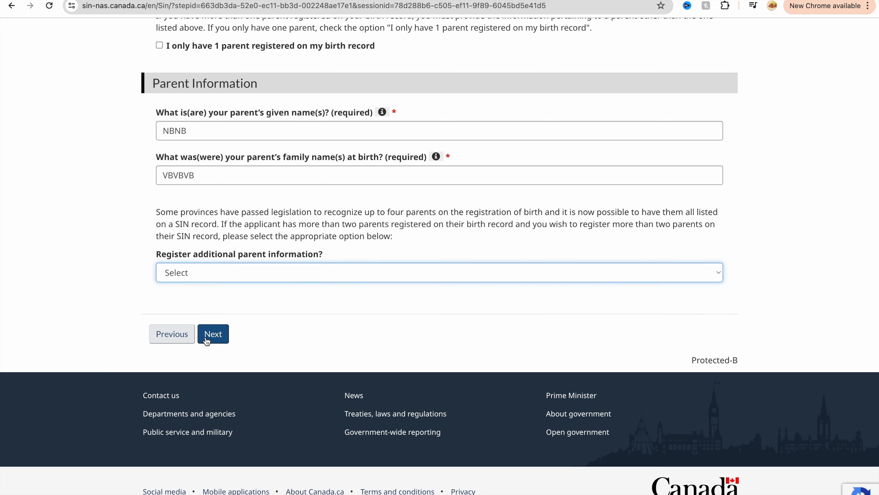
Step: Continue to the review page, enter 'SOFI' as the certification name and check the truth declaration
click(212, 334)
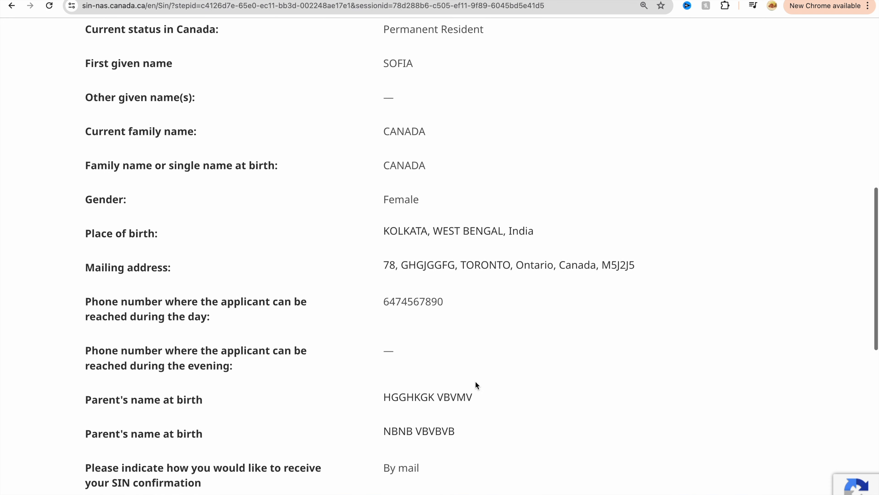
scroll(down, 3)
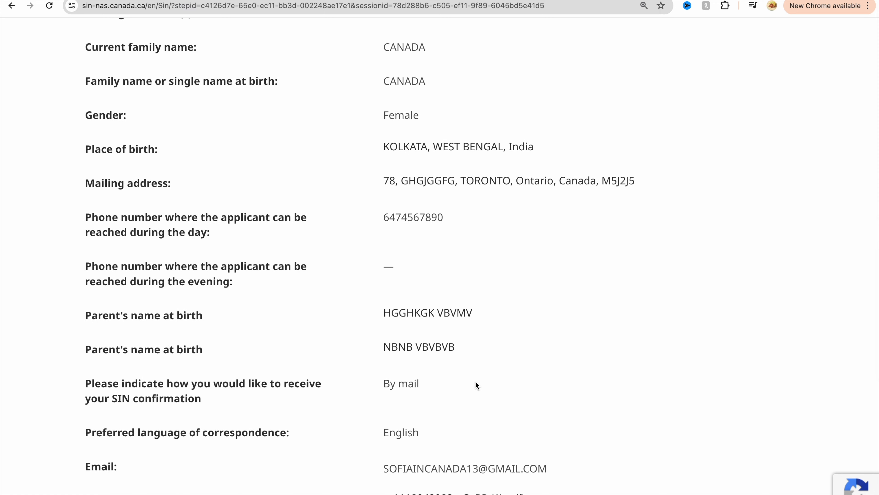
scroll(down, 3)
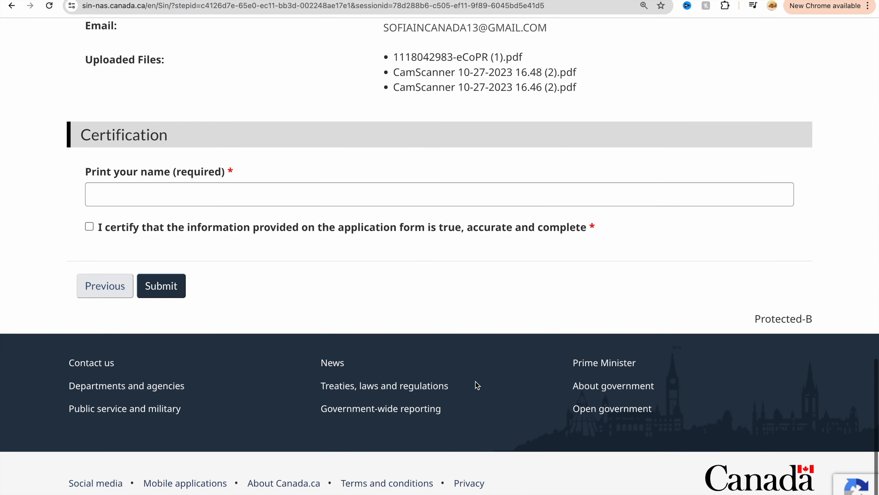
text(SOFI)
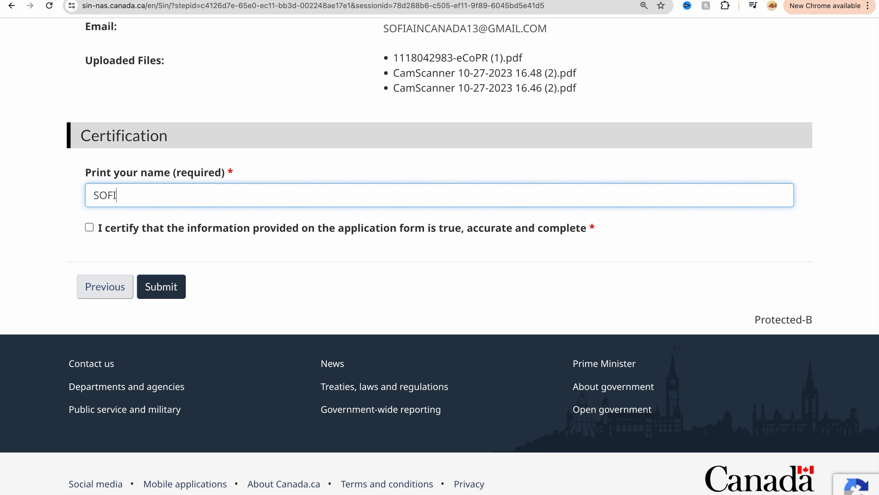
click(88, 227)
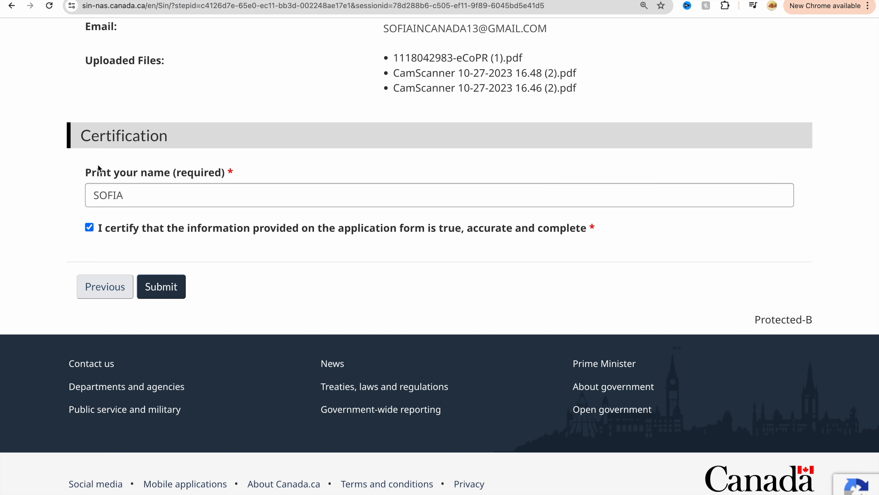
mouse_move(286, 158)
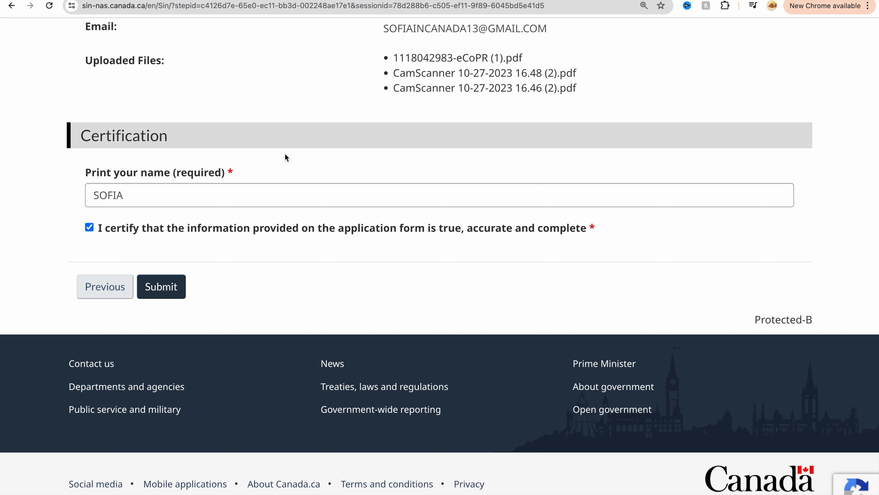
mouse_move(270, 297)
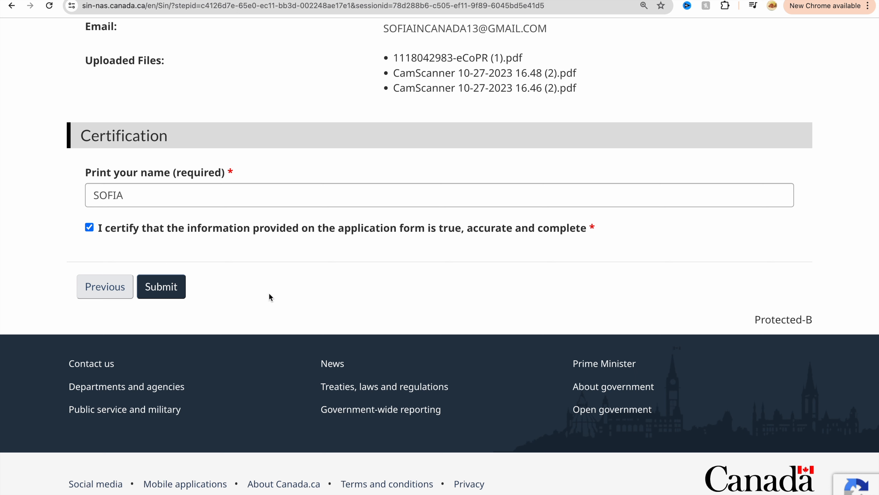
mouse_move(214, 290)
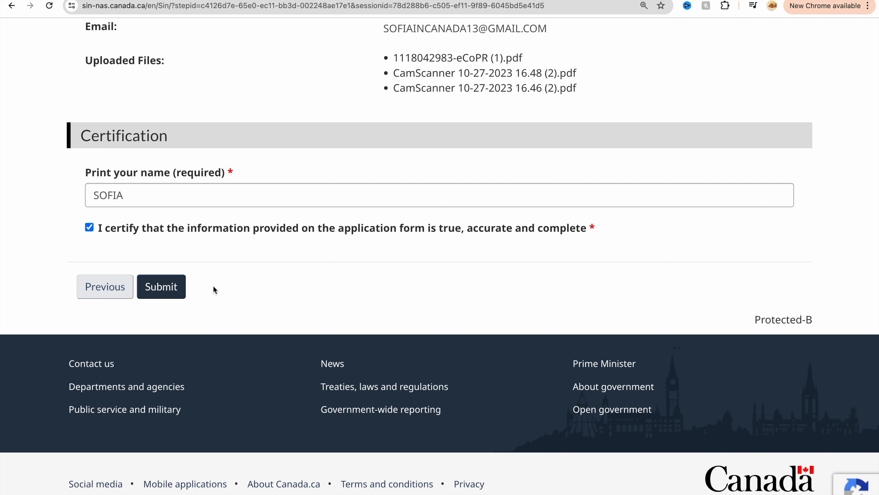
mouse_move(345, 238)
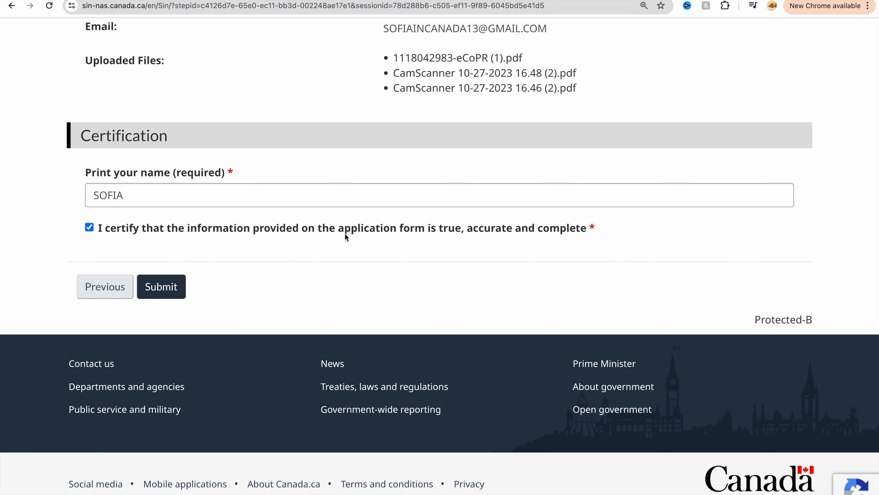